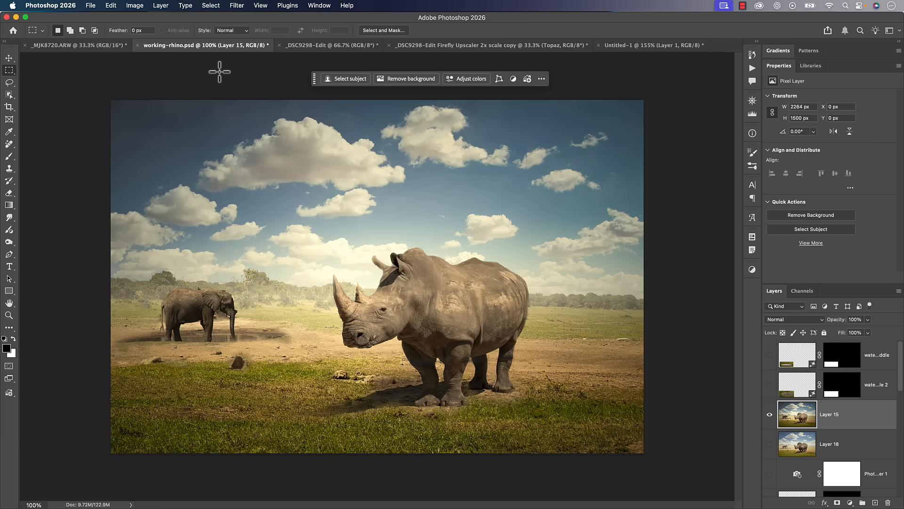
mouse_move(525, 265)
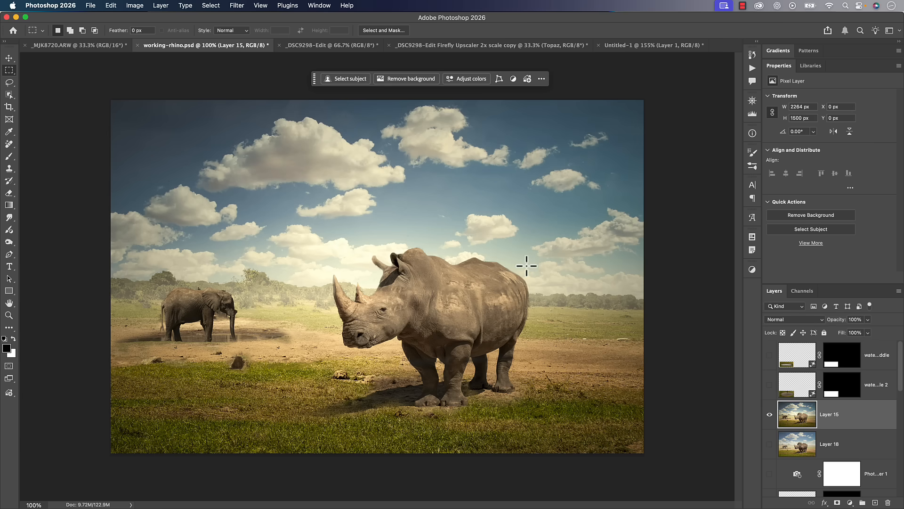
mouse_move(746, 386)
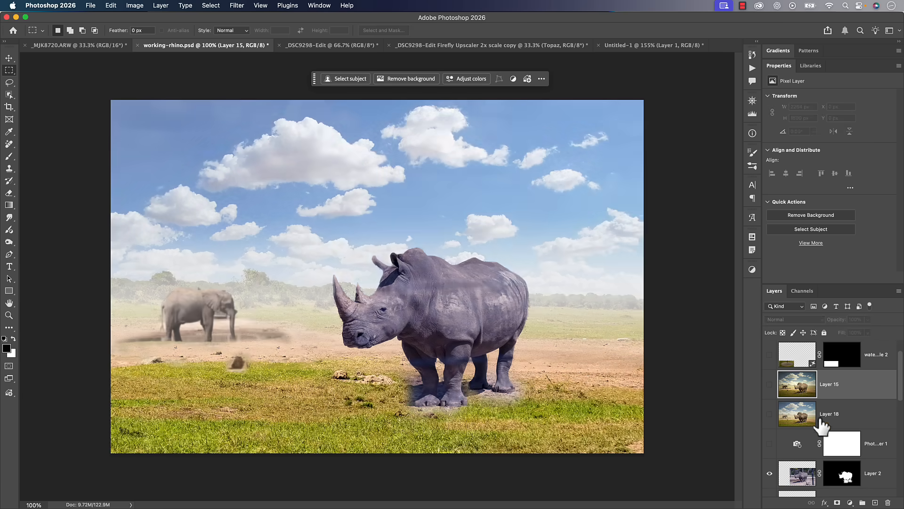
- Select the rhino cutout Layer 2 and toggle its visibility off and back on
left_click(797, 419)
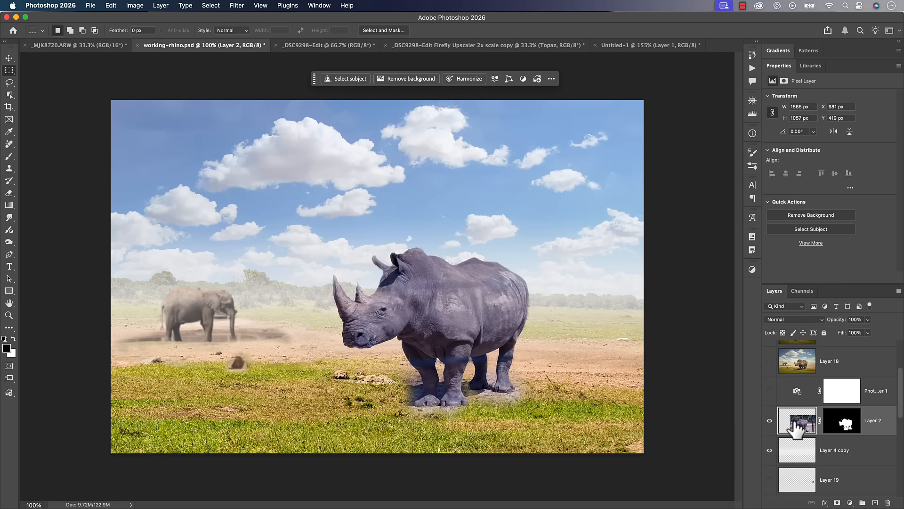
mouse_move(798, 429)
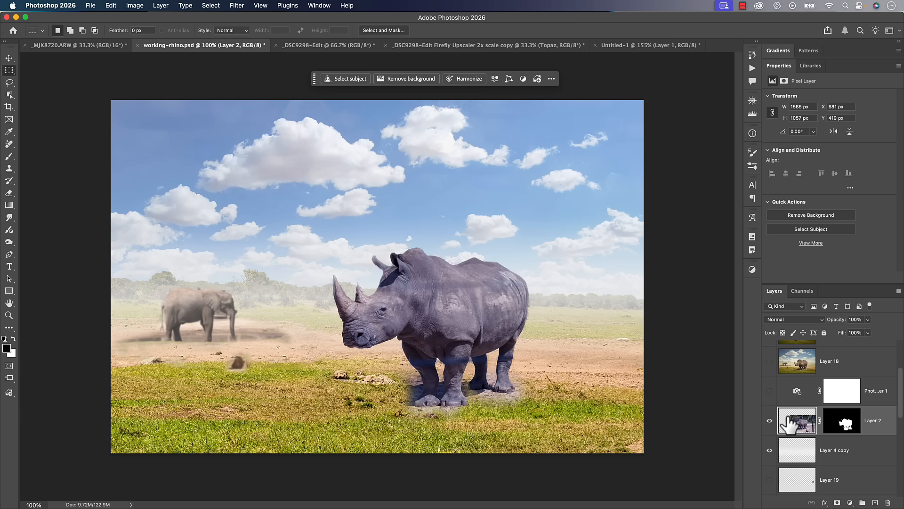
mouse_move(797, 424)
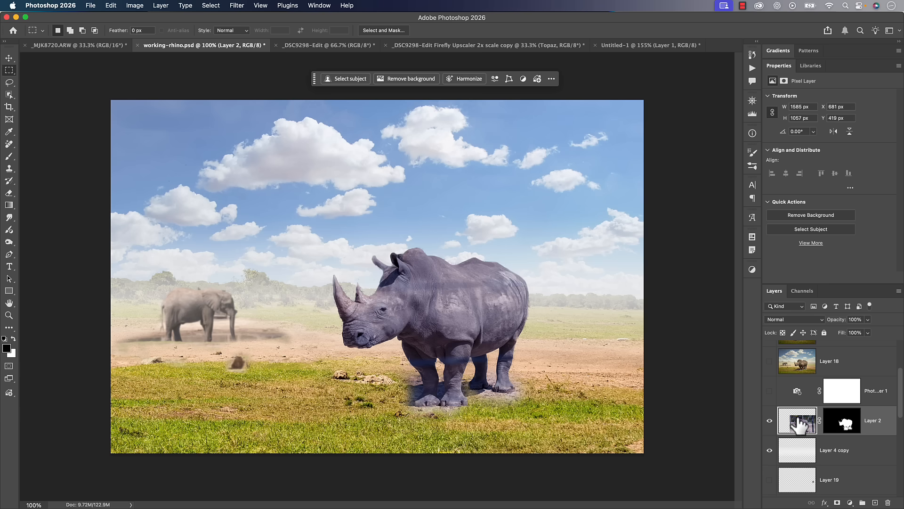
left_click(769, 420)
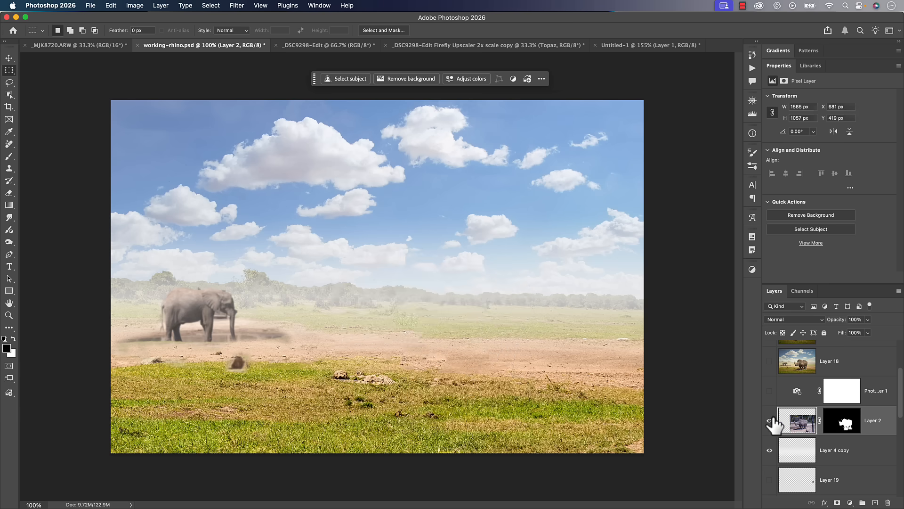
left_click(769, 420)
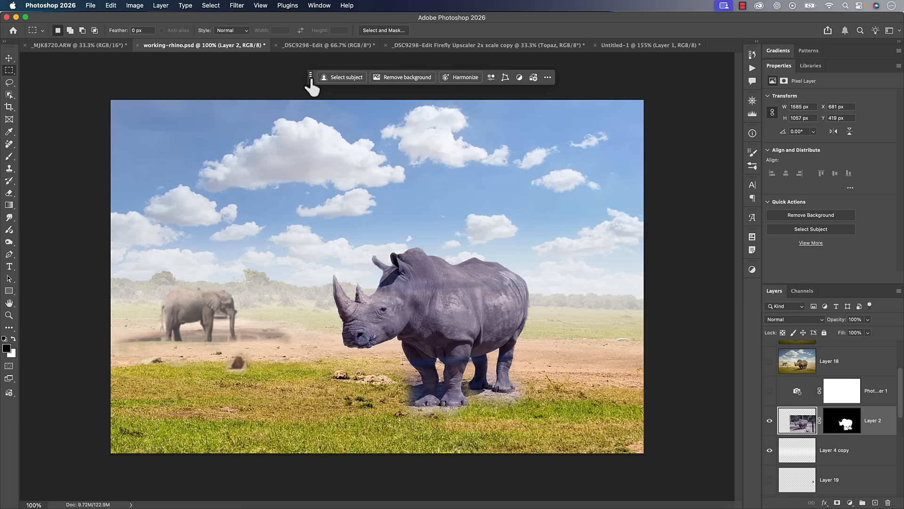
left_click(319, 5)
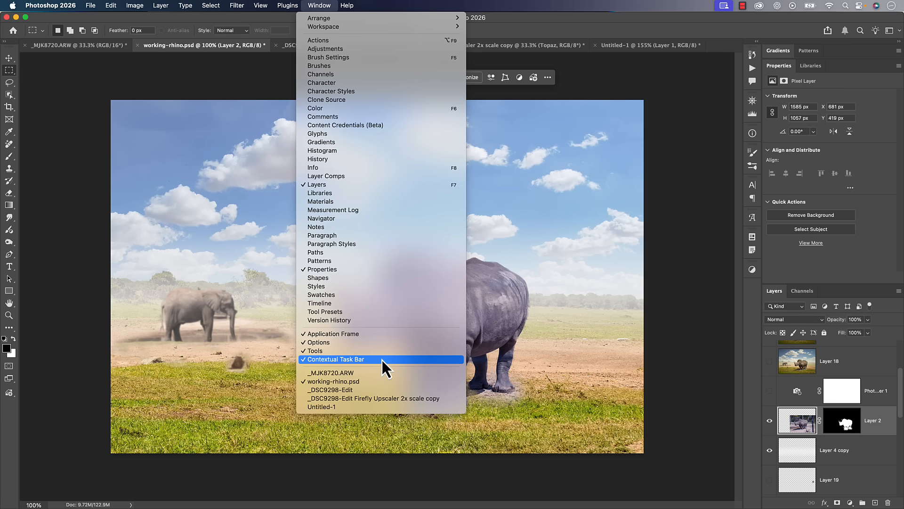
left_click(336, 358)
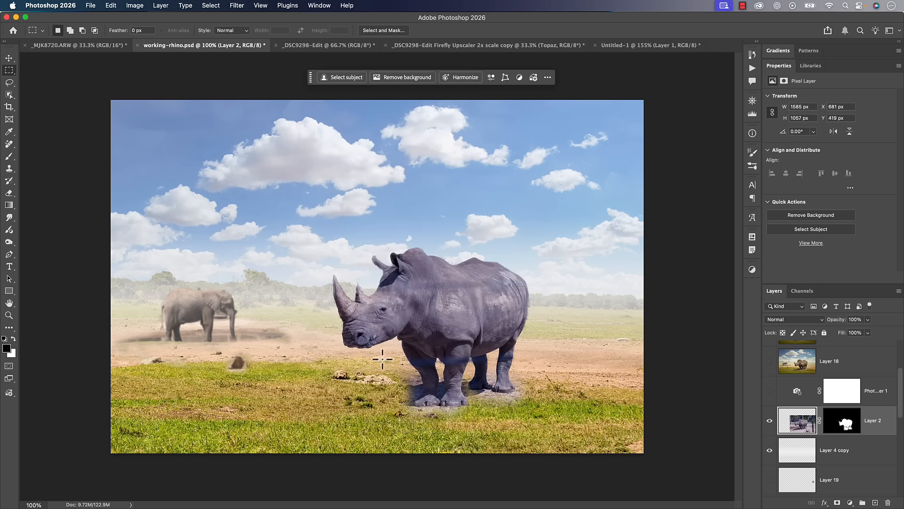
mouse_move(460, 81)
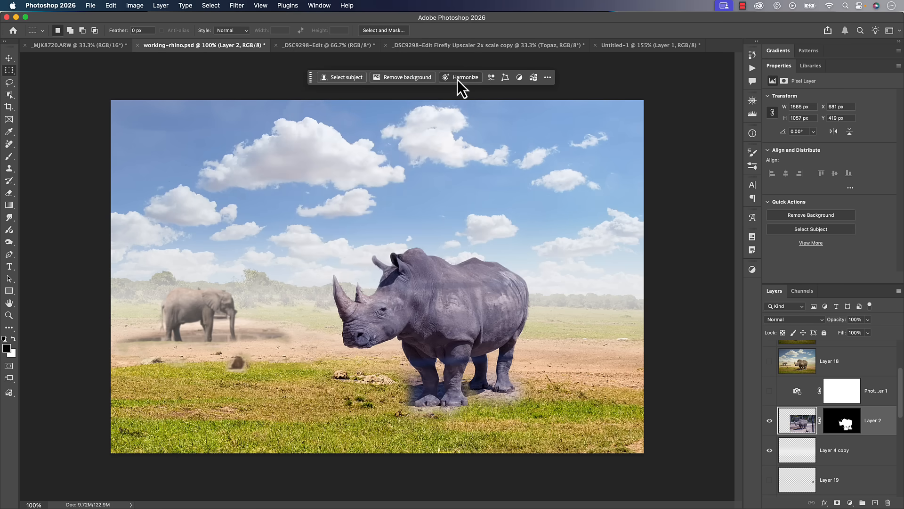
- Apply Harmonize to the rhino layer to generate three lighting-matched variations
left_click(464, 77)
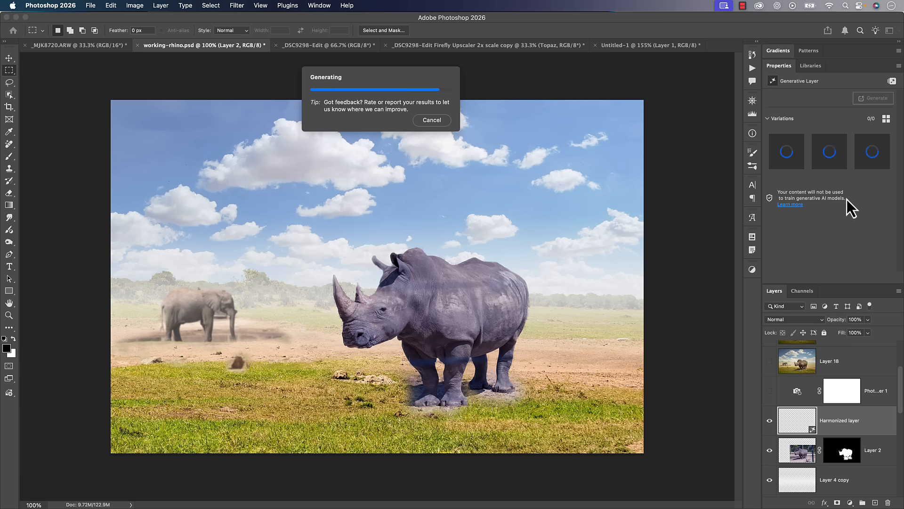
mouse_move(805, 124)
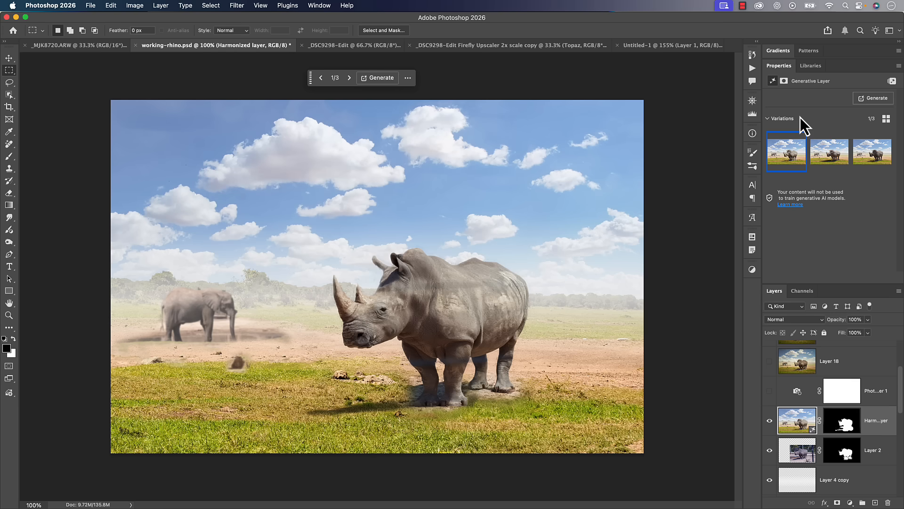
- Cycle through the three Harmonize variations in Properties, settling on variation 1
left_click(349, 77)
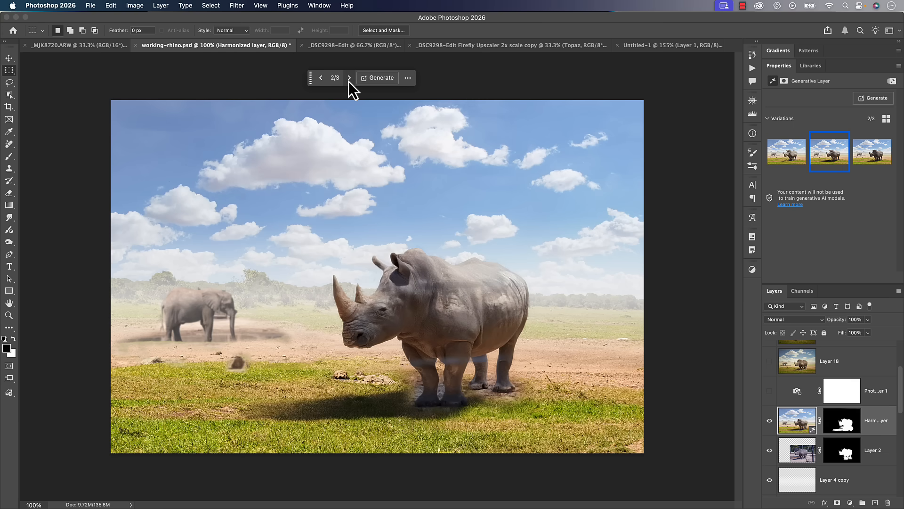
left_click(350, 78)
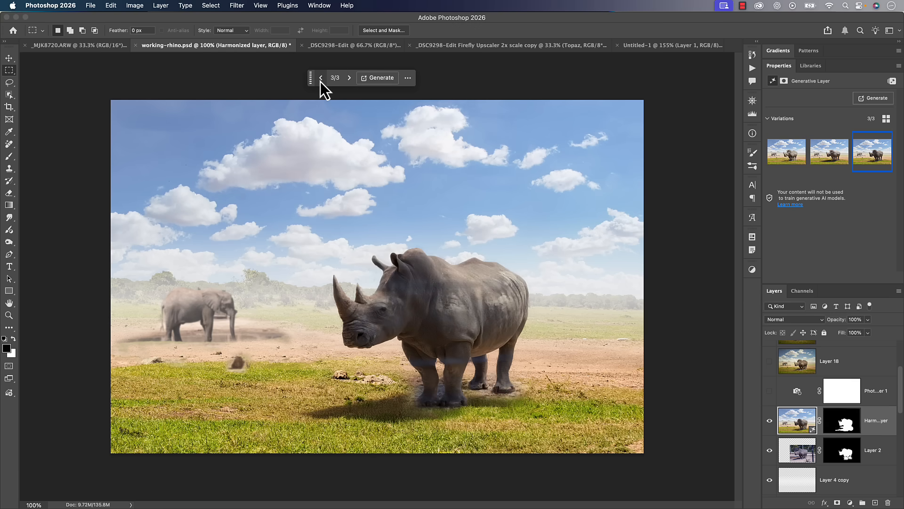
left_click(320, 77)
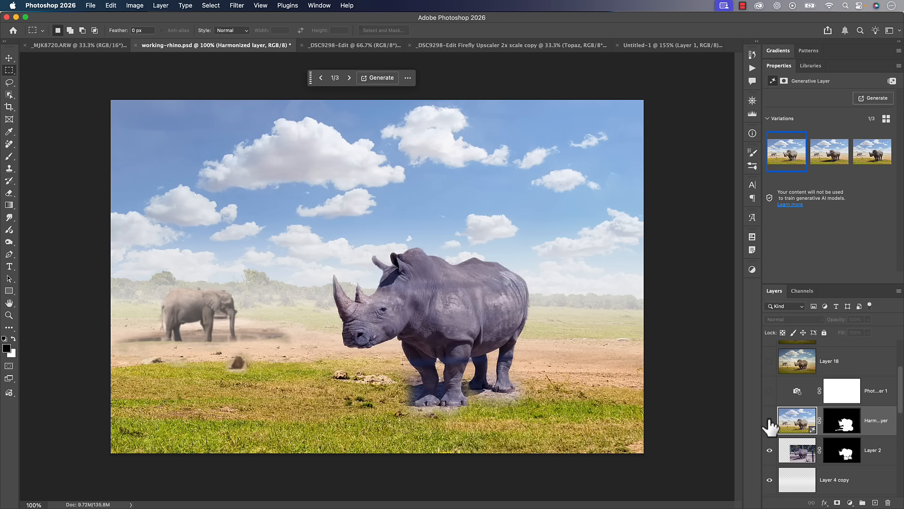
left_click(770, 420)
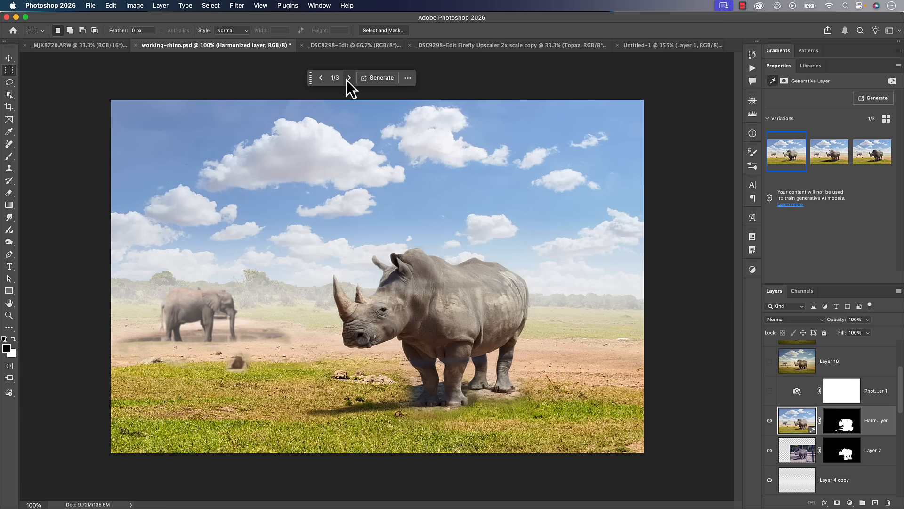
left_click(348, 78)
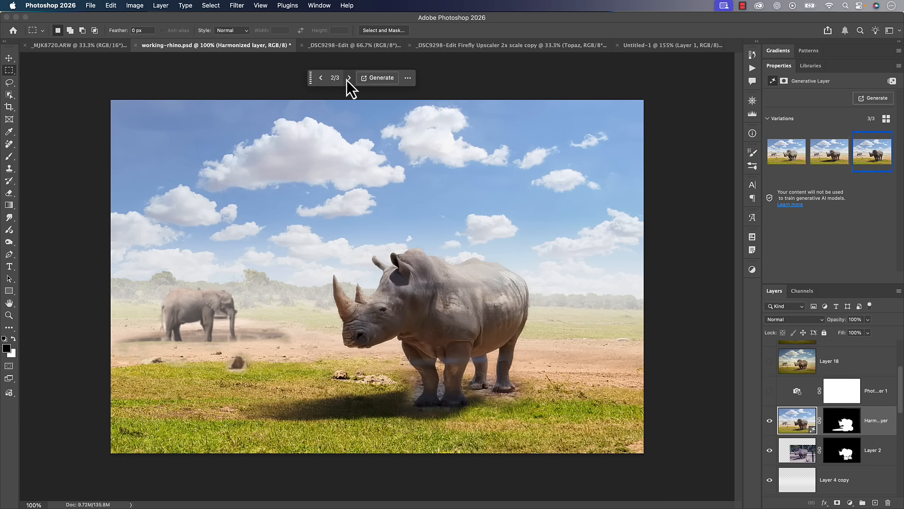
left_click(349, 77)
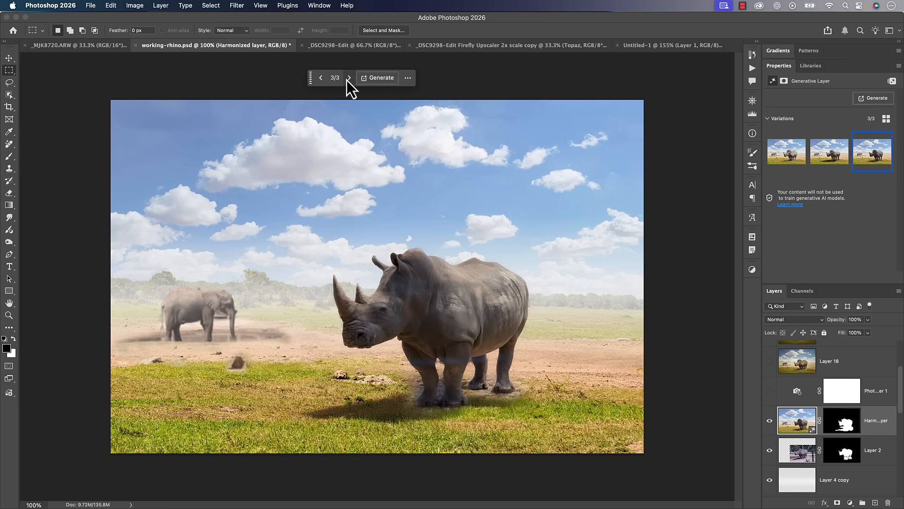
left_click(321, 77)
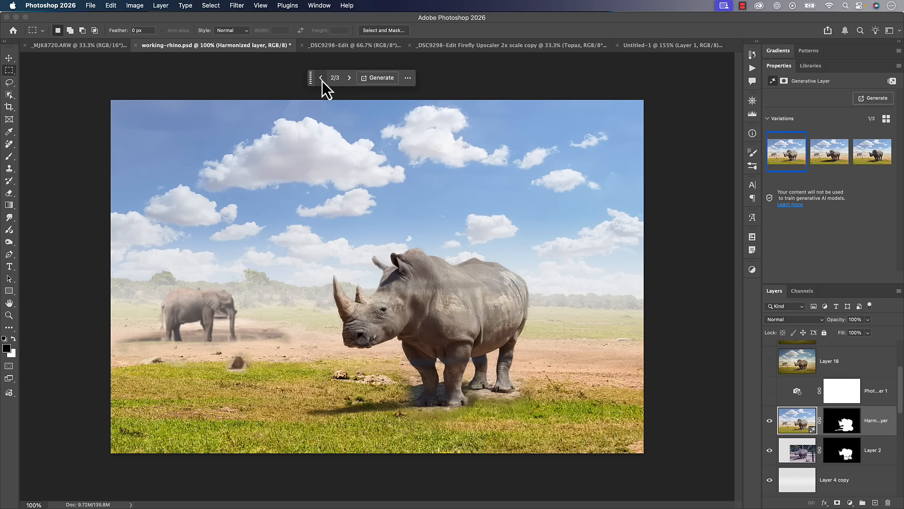
left_click(321, 78)
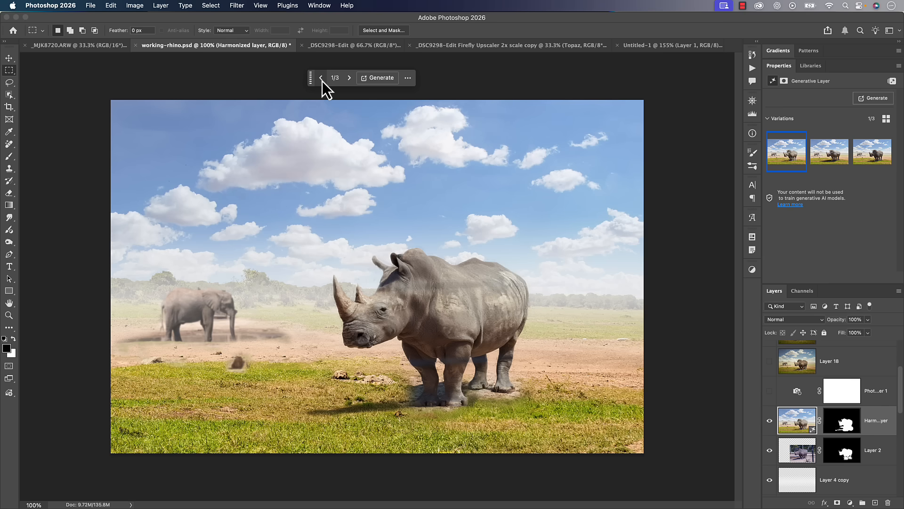
left_click(350, 78)
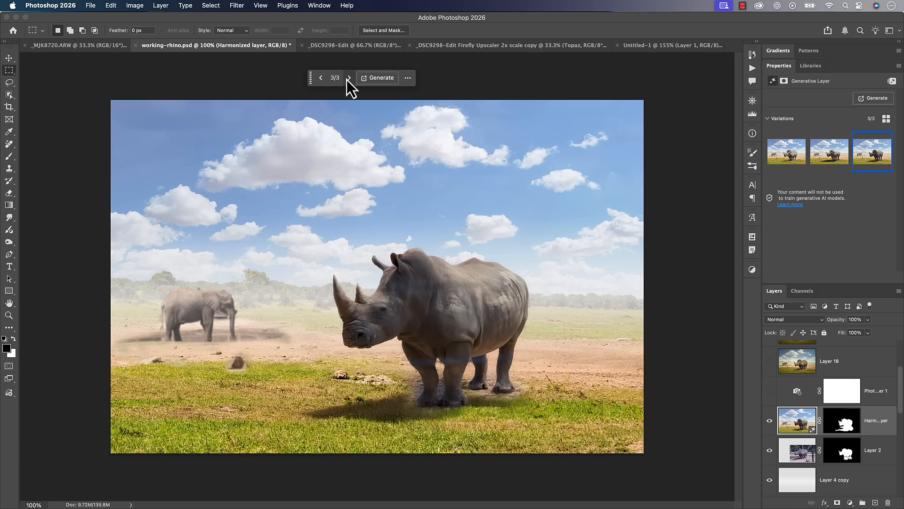
left_click(321, 78)
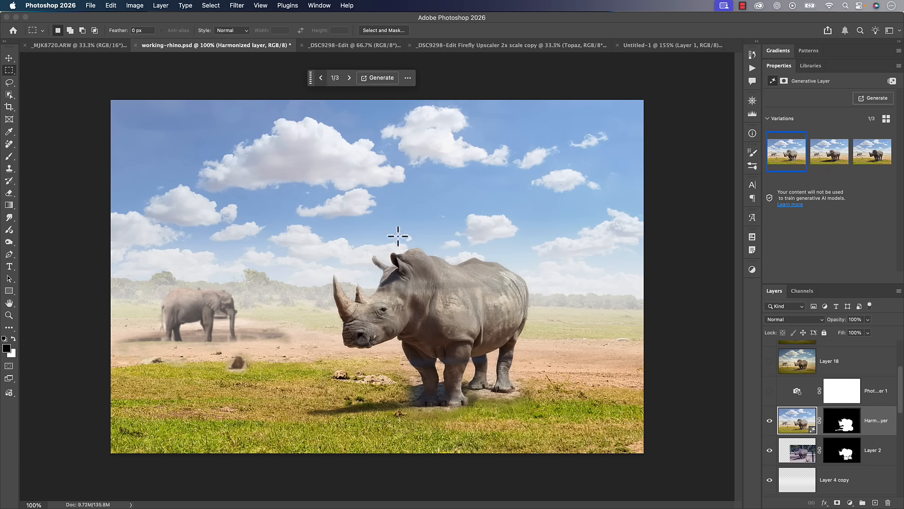
mouse_move(486, 231)
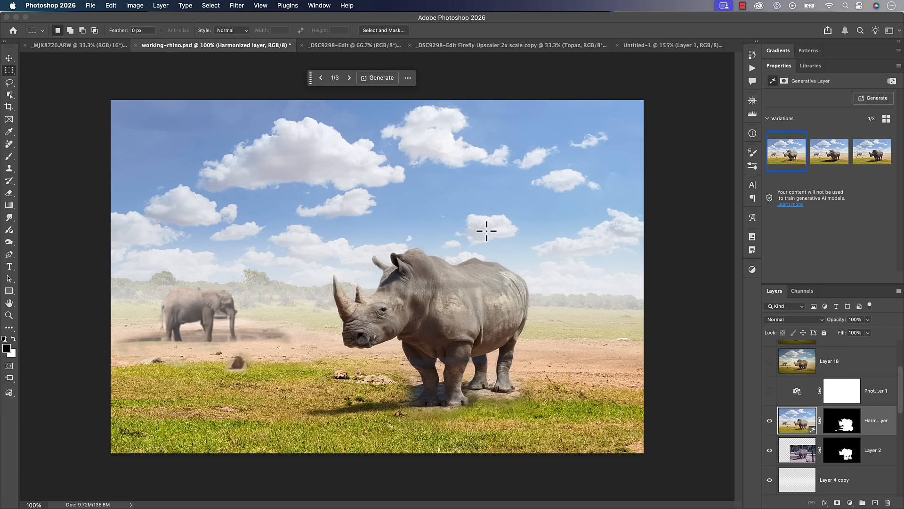
mouse_move(808, 430)
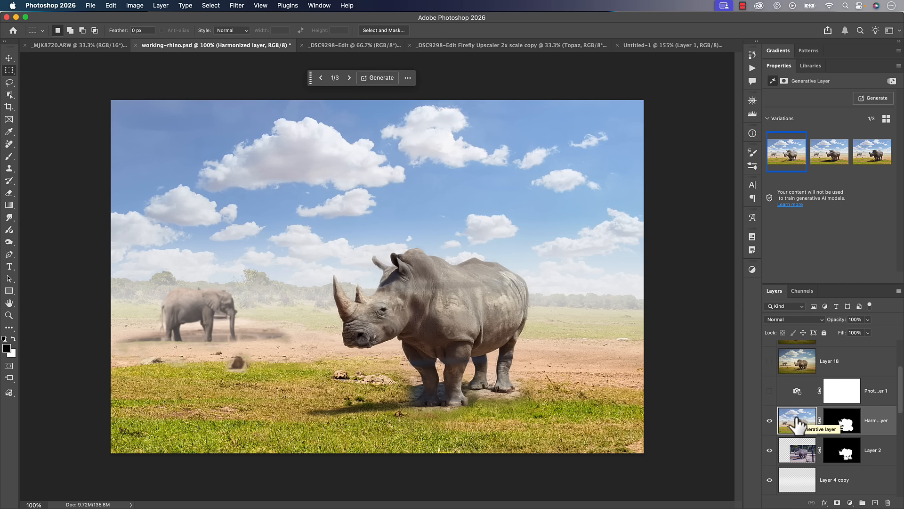
mouse_move(872, 151)
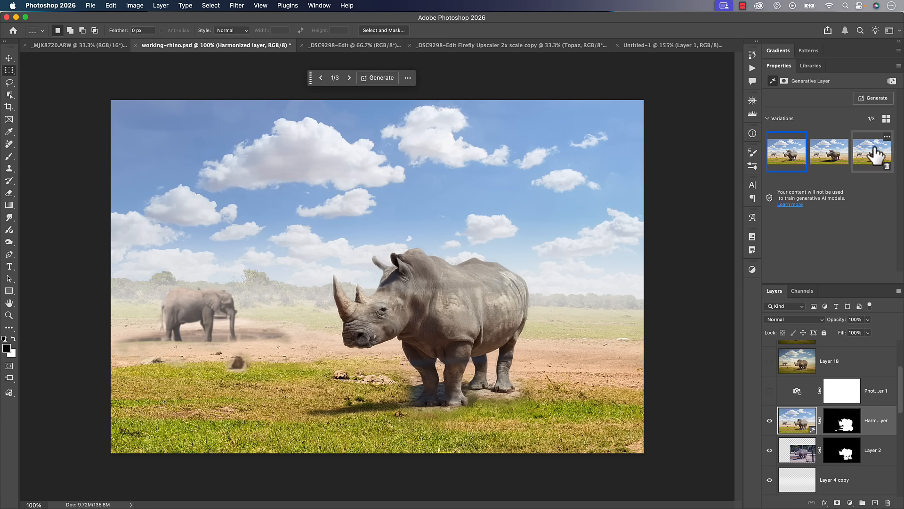
mouse_move(784, 156)
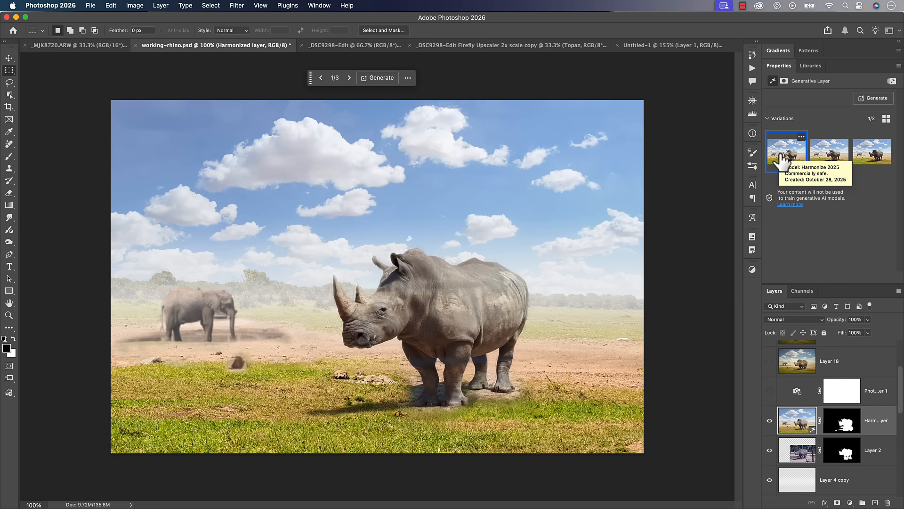
mouse_move(675, 55)
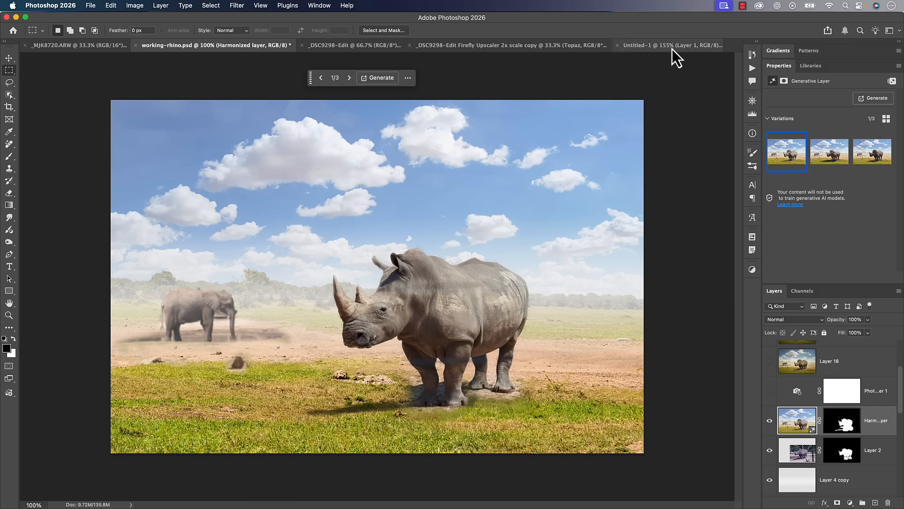
- Switch to the Untitled-1 bicycle photo and remove its background
left_click(669, 46)
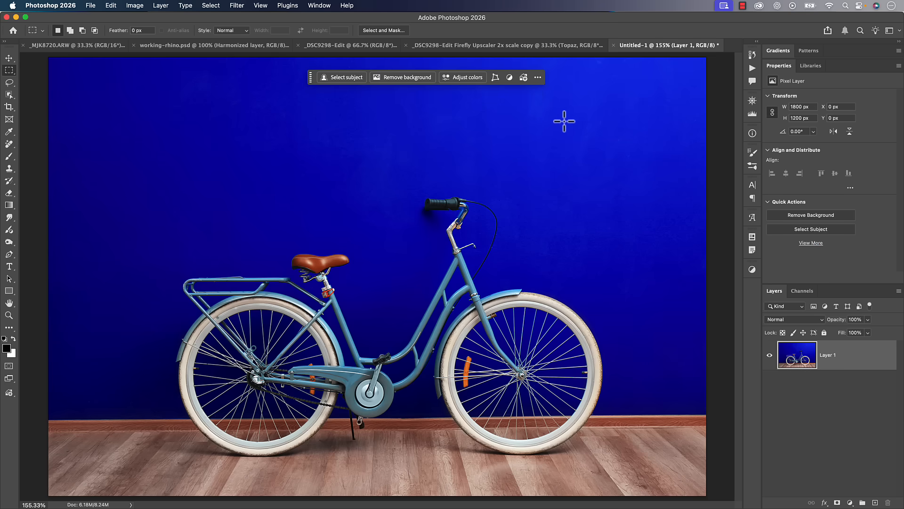
mouse_move(563, 128)
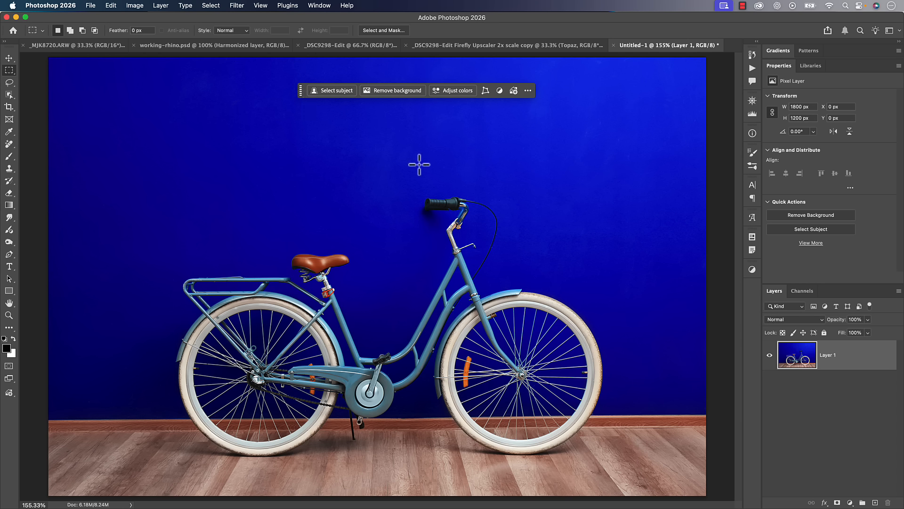
mouse_move(332, 93)
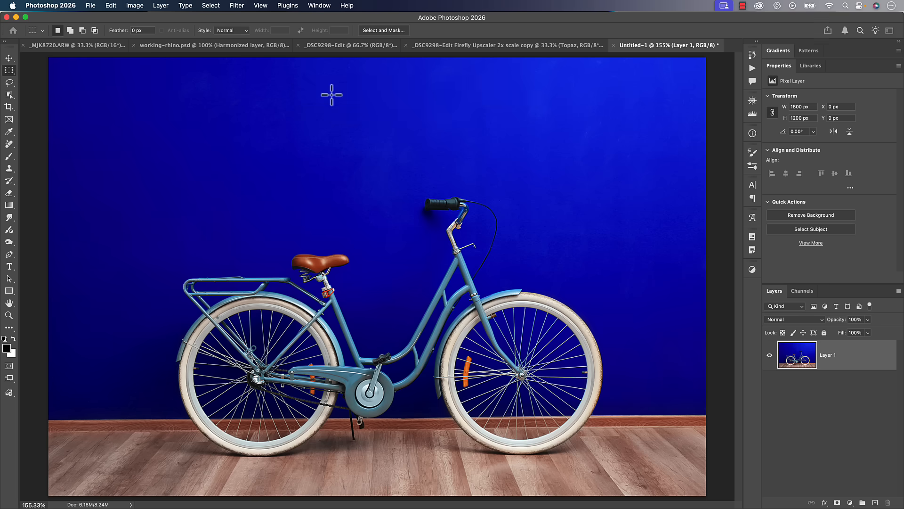
left_click(811, 229)
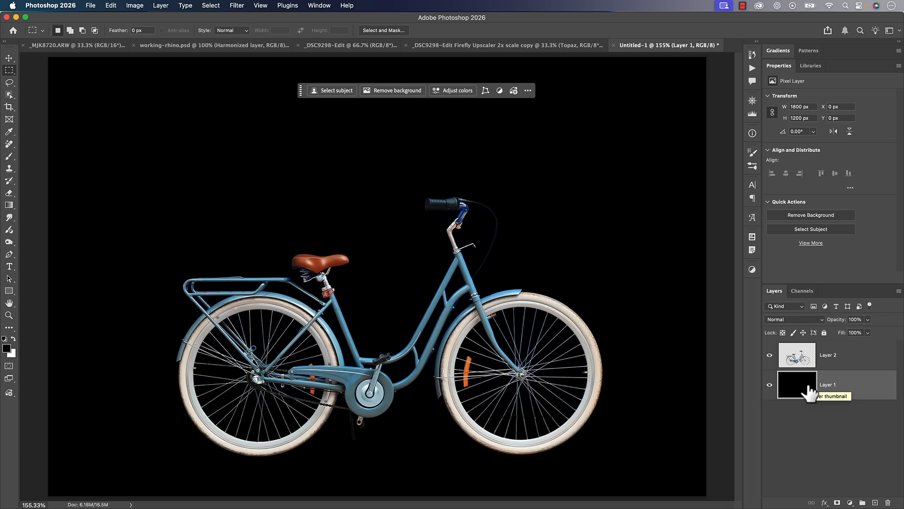
left_click(796, 385)
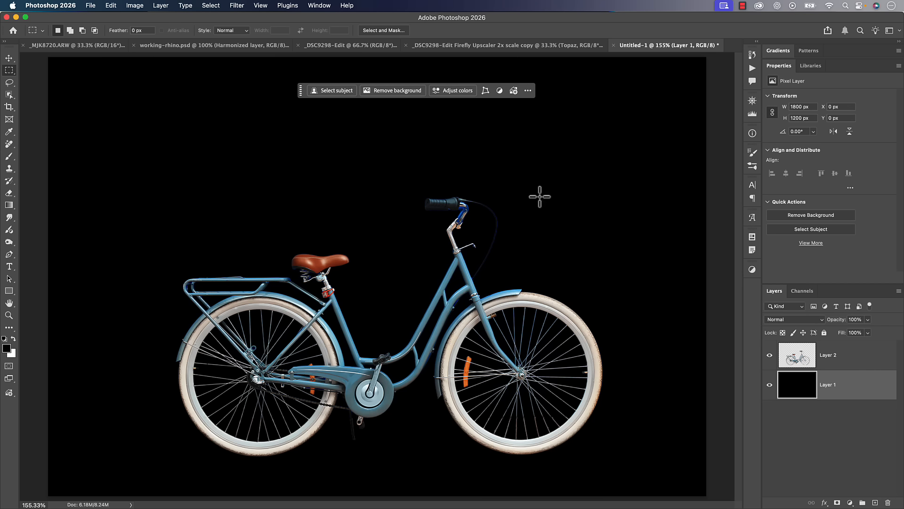
left_click(214, 46)
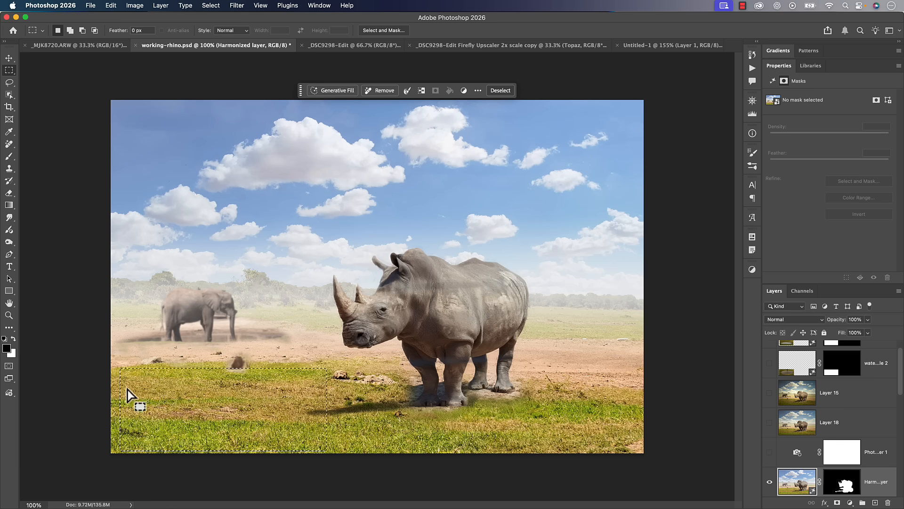
mouse_move(356, 392)
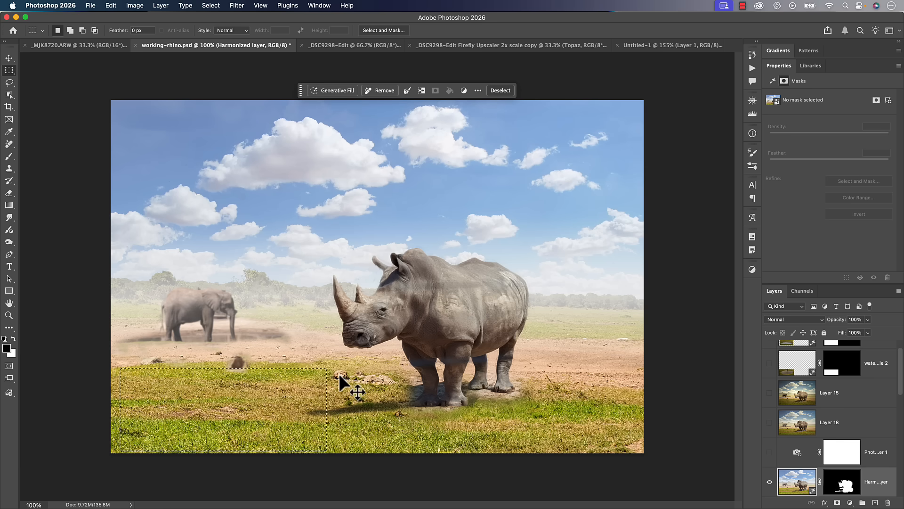
- Marquee-select the lower-left grass and open the Generative Fill prompt
left_click_drag(357, 392, 309, 455)
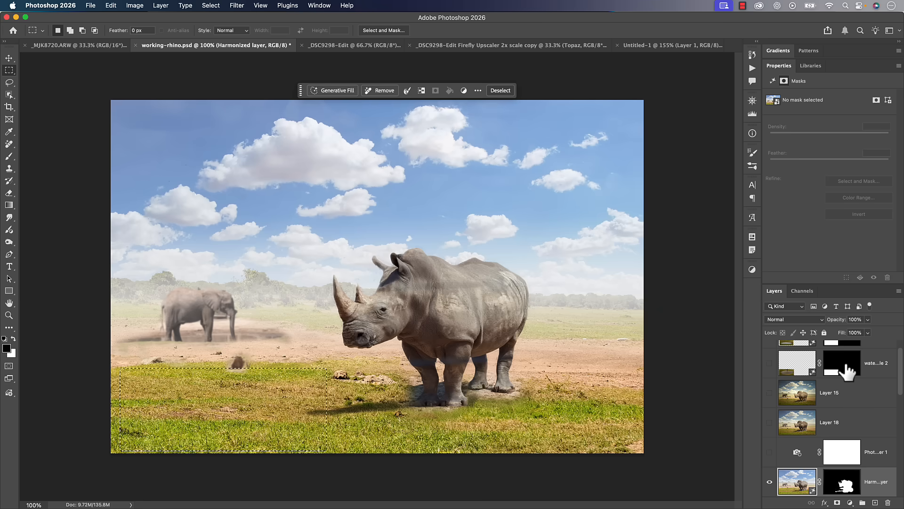
left_click(331, 90)
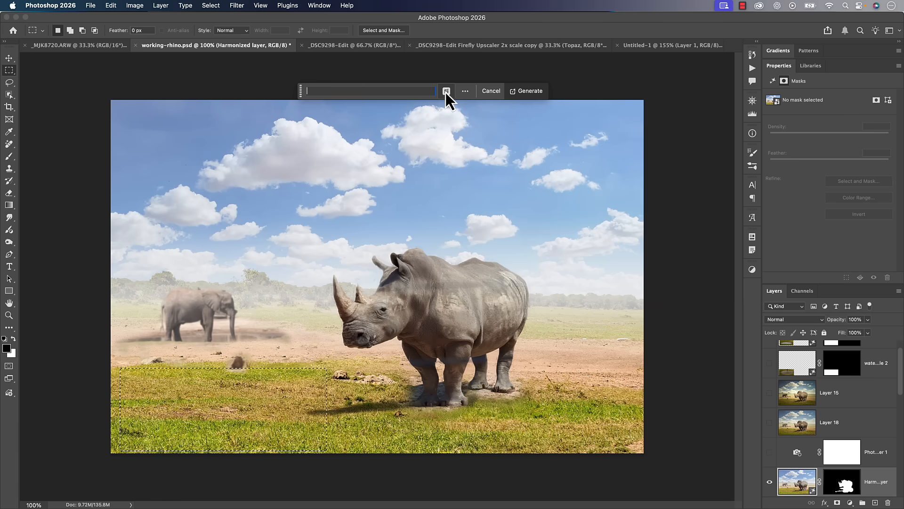
mouse_move(451, 109)
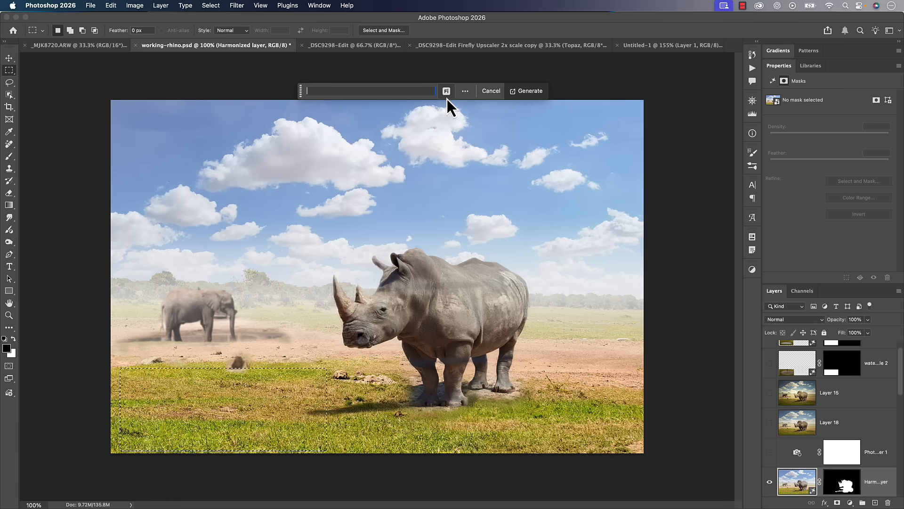
- Open the generative model picker to review Firefly Image 3 and partner models
left_click(447, 91)
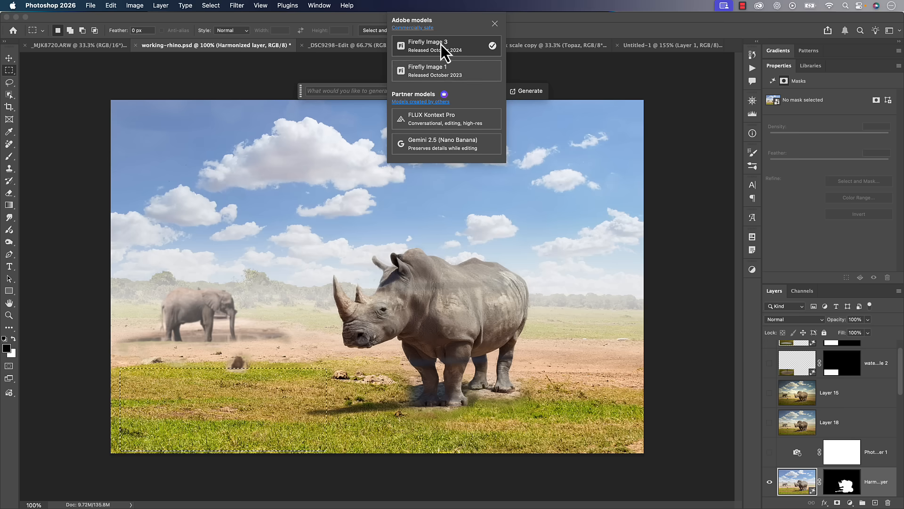
mouse_move(439, 54)
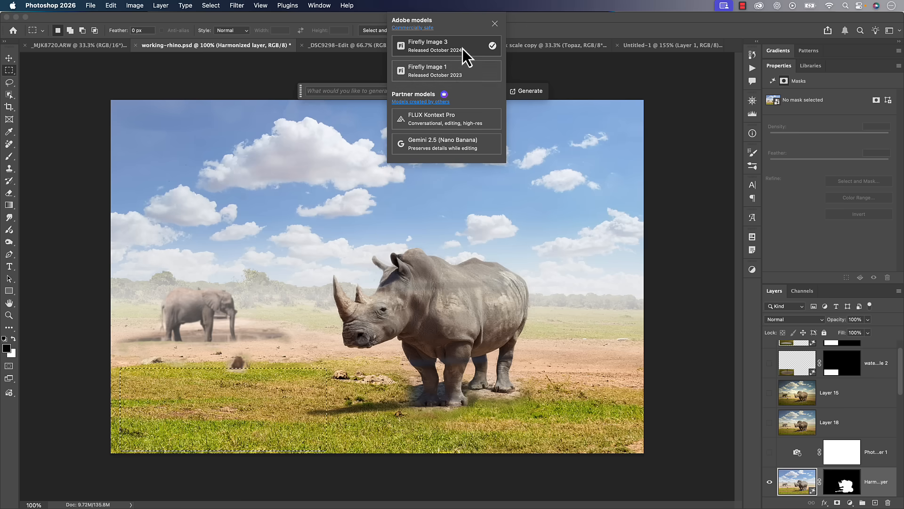
mouse_move(427, 103)
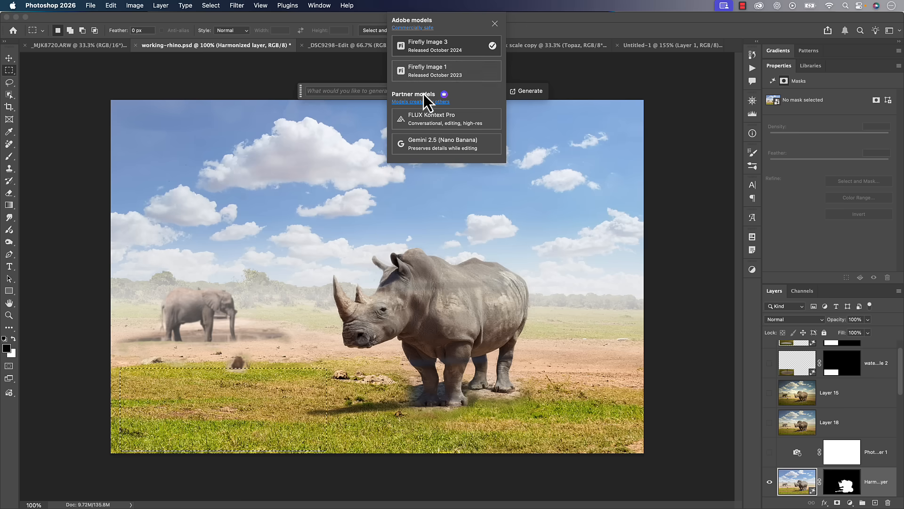
mouse_move(482, 118)
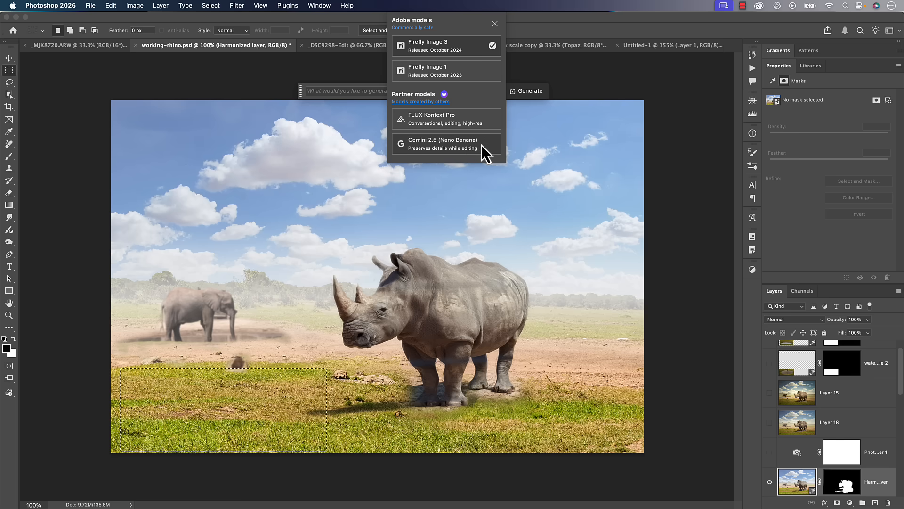
mouse_move(466, 159)
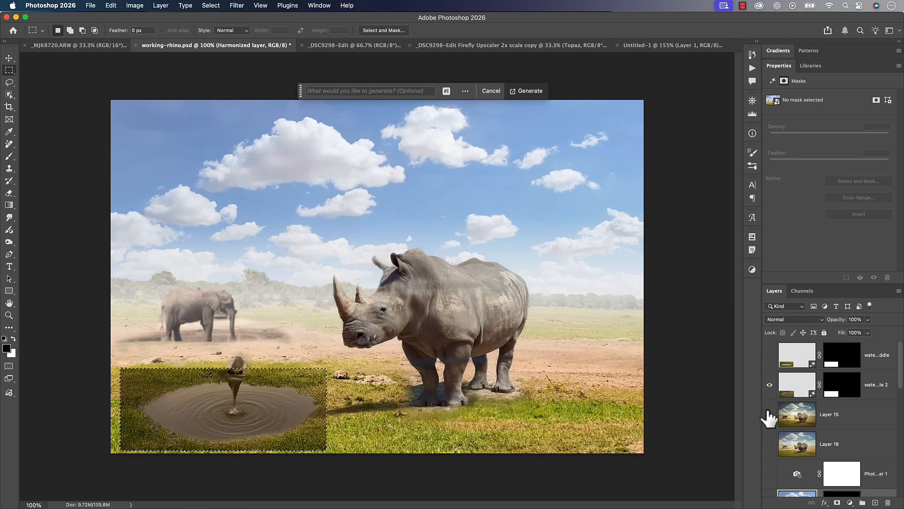
- Show warm Layer 15, inspect water puddle 2, then switch to the Gemini 2.5 puddle
left_click(529, 90)
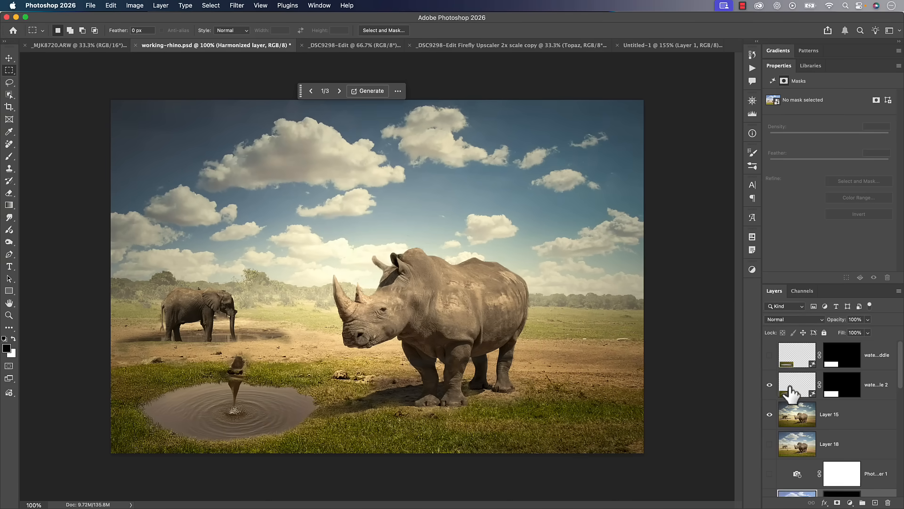
left_click(796, 385)
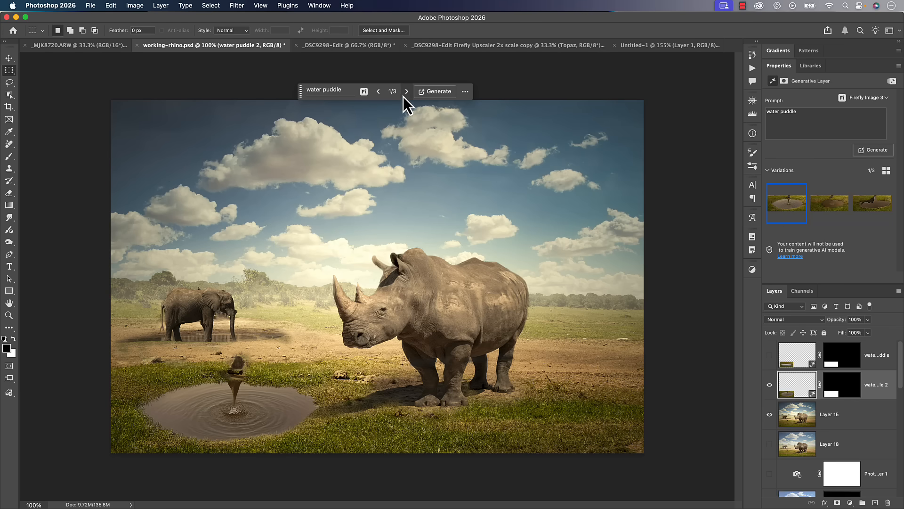
left_click(406, 91)
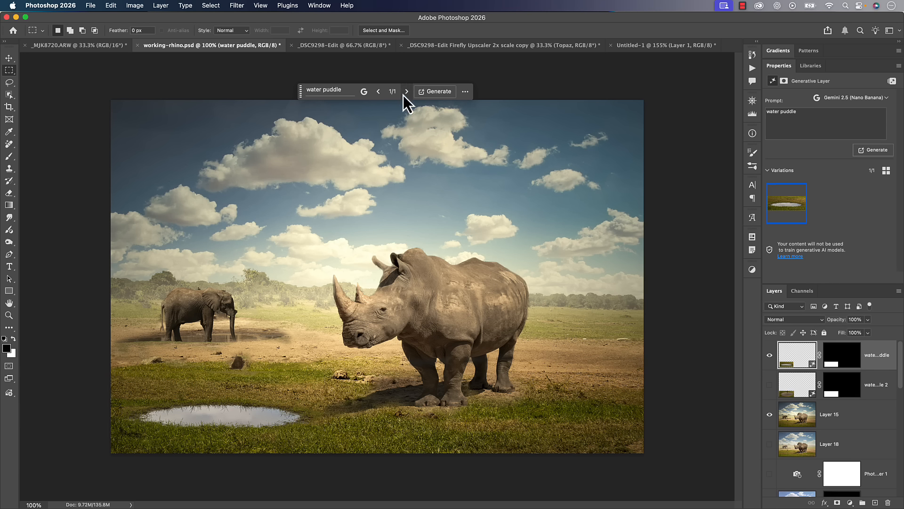
mouse_move(407, 93)
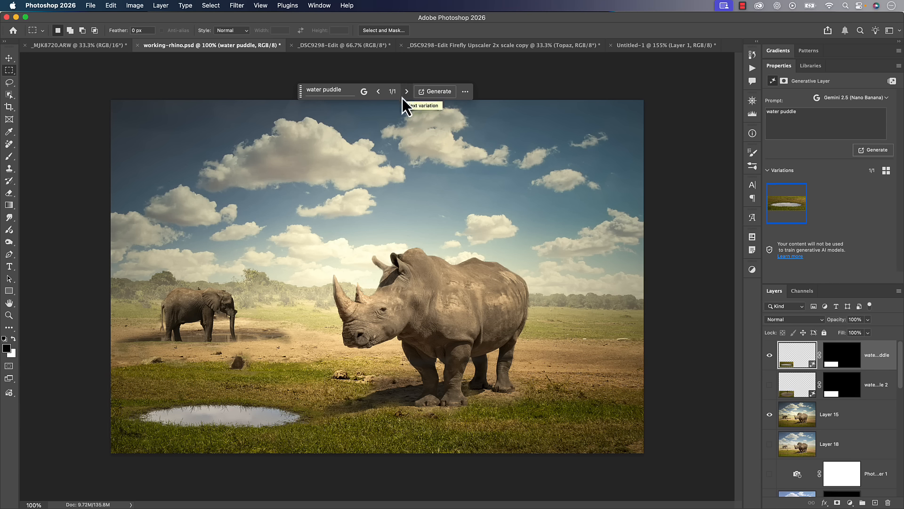
mouse_move(396, 197)
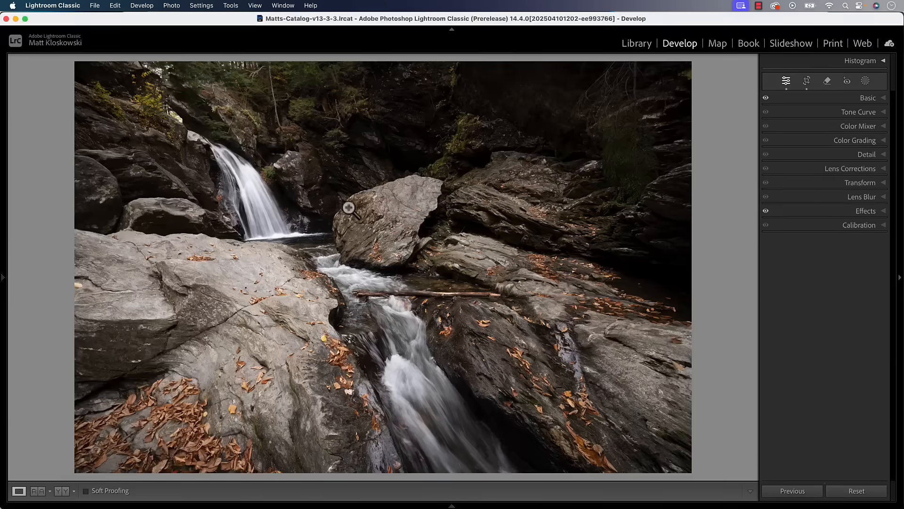
- Zoom into the waterfall photo for a closer look
left_click(738, 126)
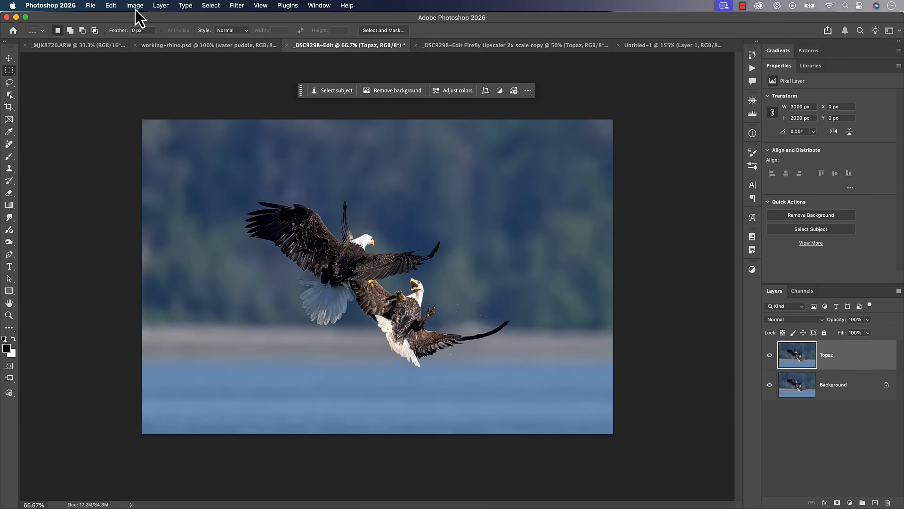
- Check the eagle photo's 3000×2000 px Image Size, then switch to the 2x Firefly Upscaler copy
left_click(134, 5)
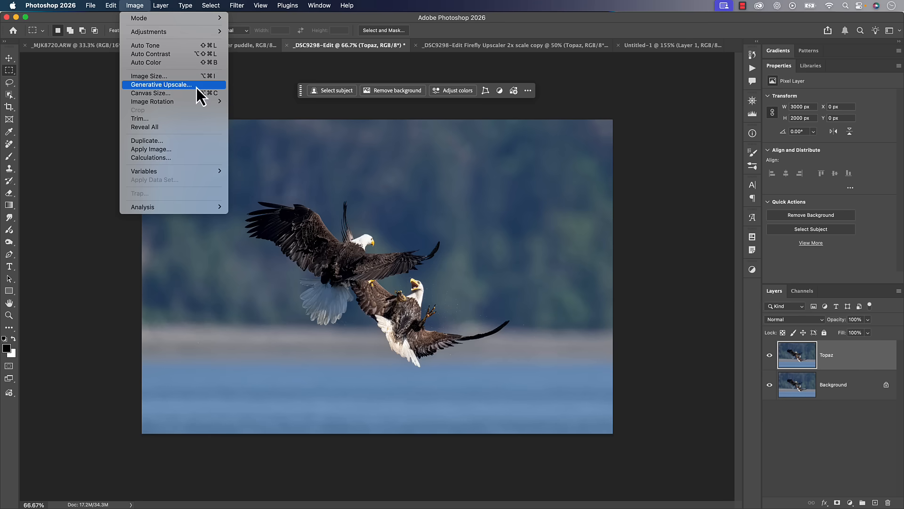
mouse_move(148, 75)
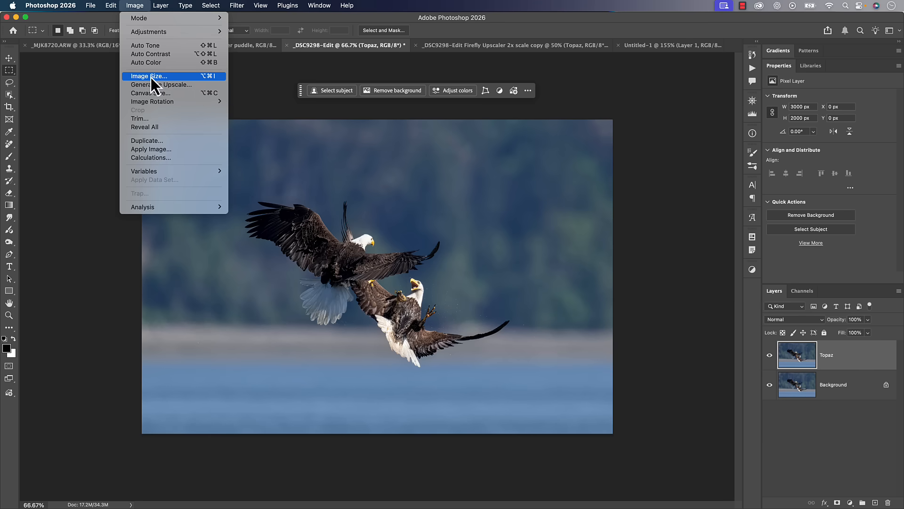
left_click(149, 75)
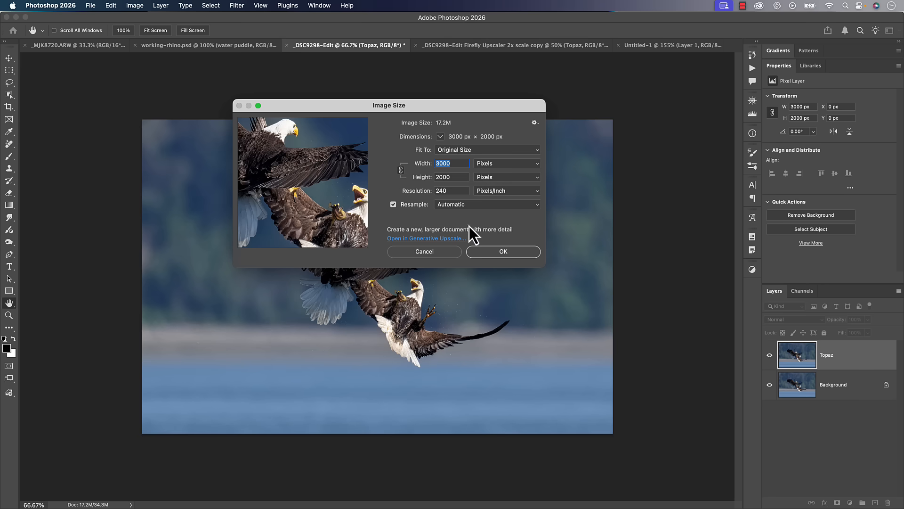
left_click(424, 252)
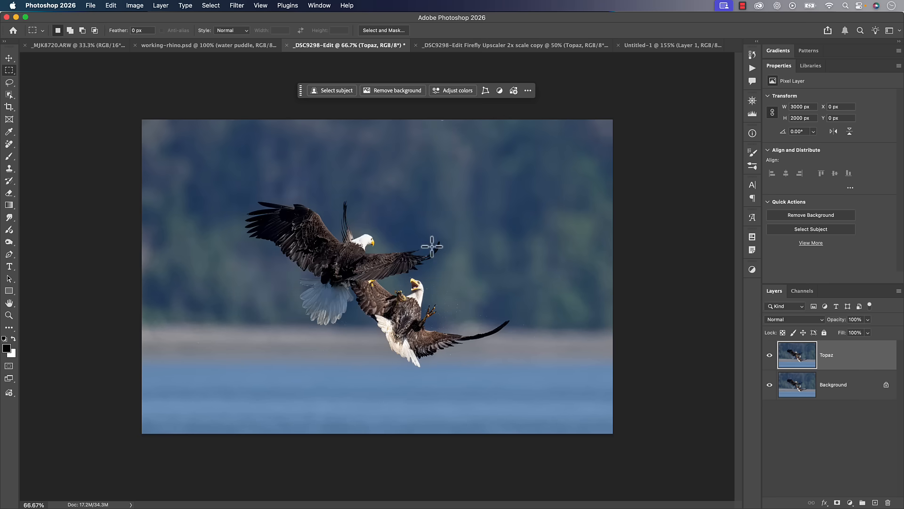
left_click(512, 45)
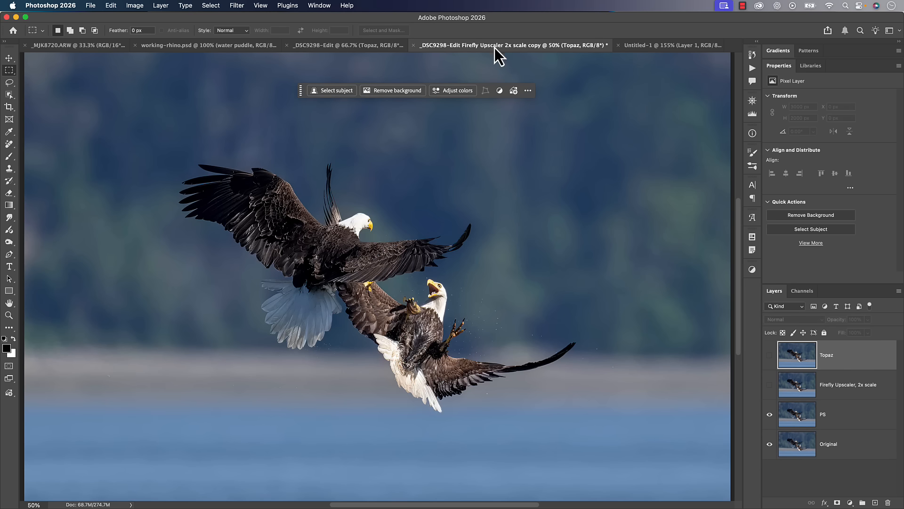
mouse_move(336, 93)
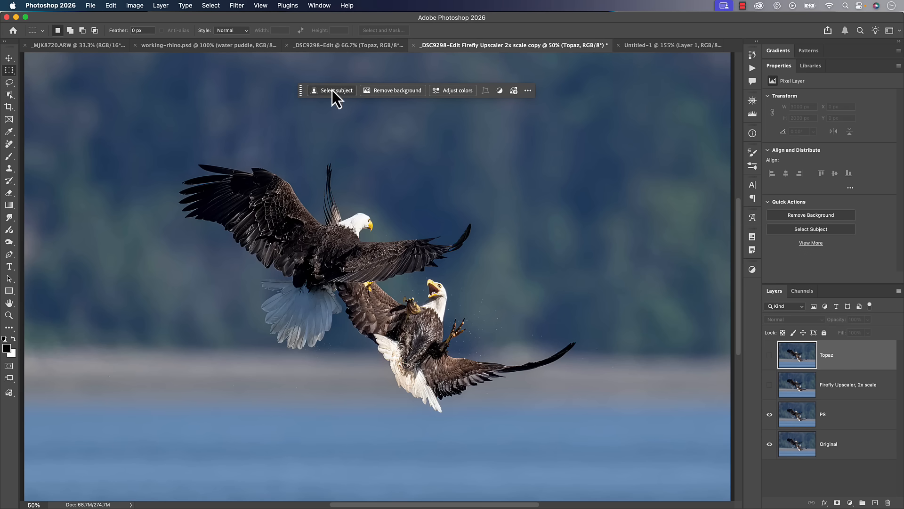
left_click(135, 5)
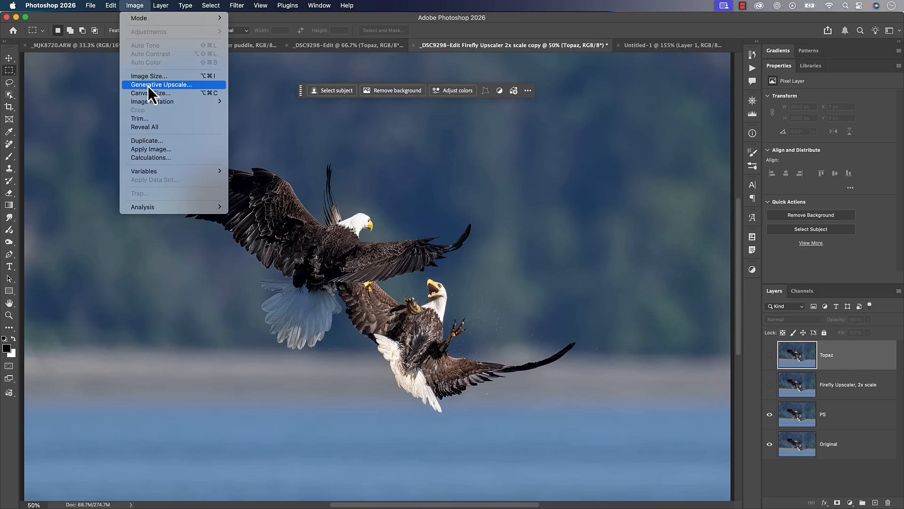
- Open Generative Upscale and review the Model list, keeping Topaz Gigapixel at 2x
left_click(161, 85)
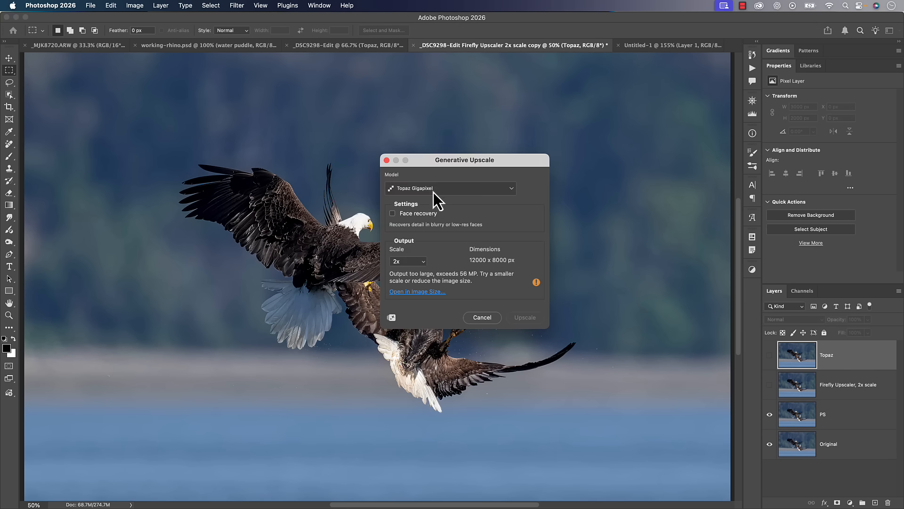
left_click(450, 188)
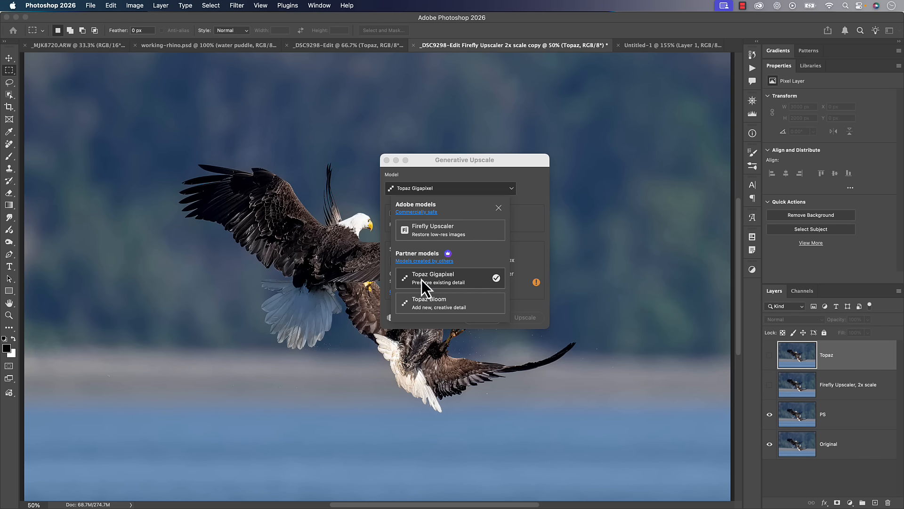
mouse_move(466, 298)
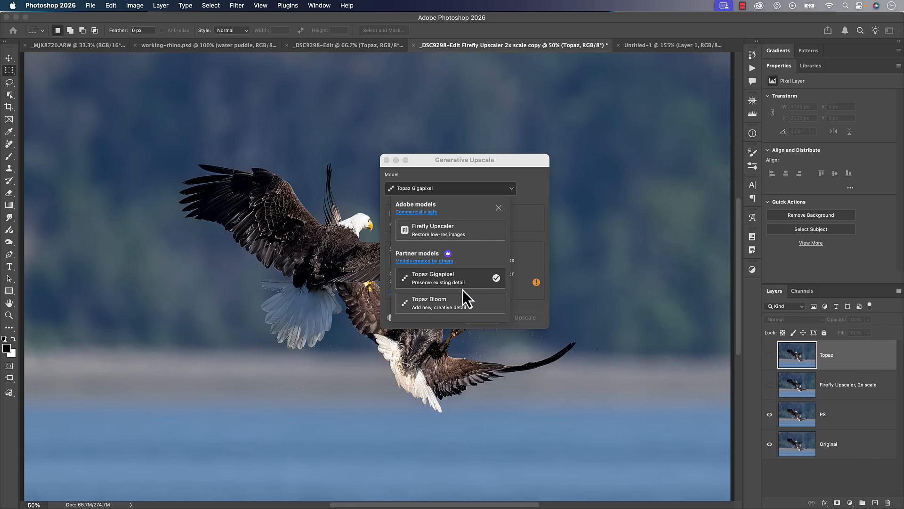
mouse_move(460, 316)
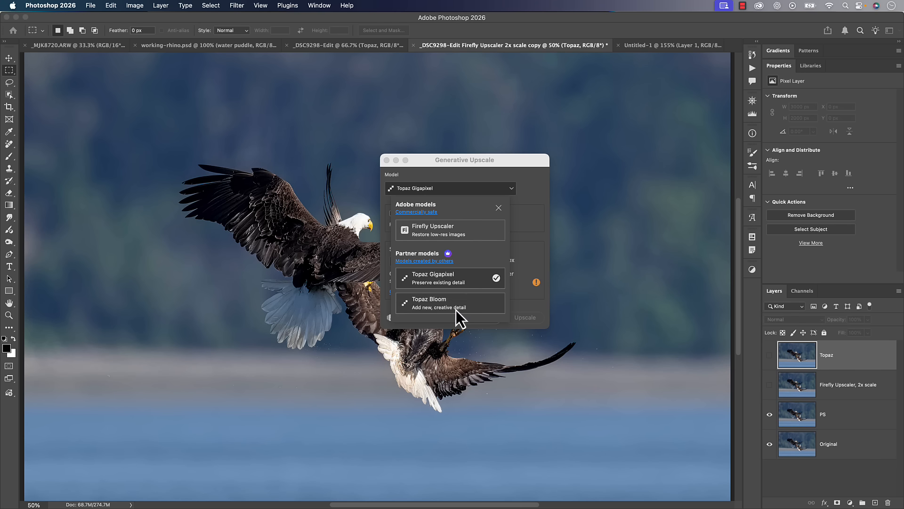
mouse_move(437, 274)
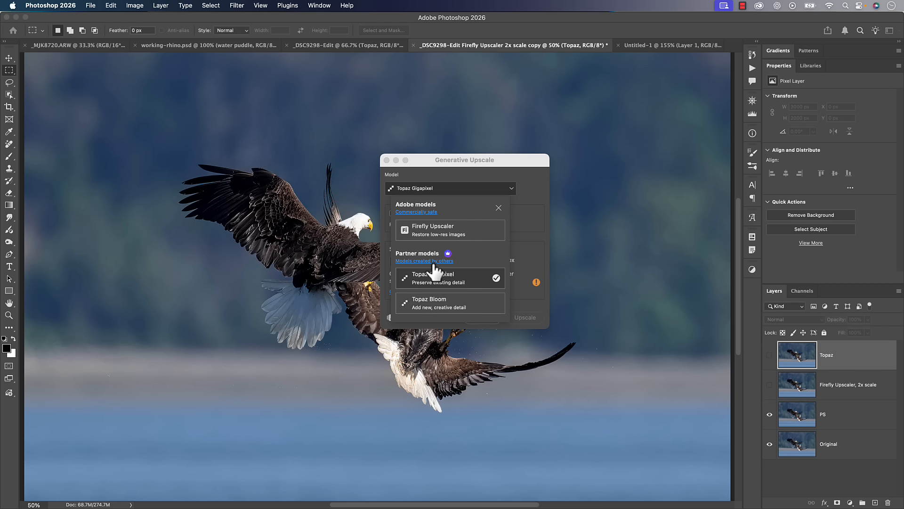
mouse_move(470, 296)
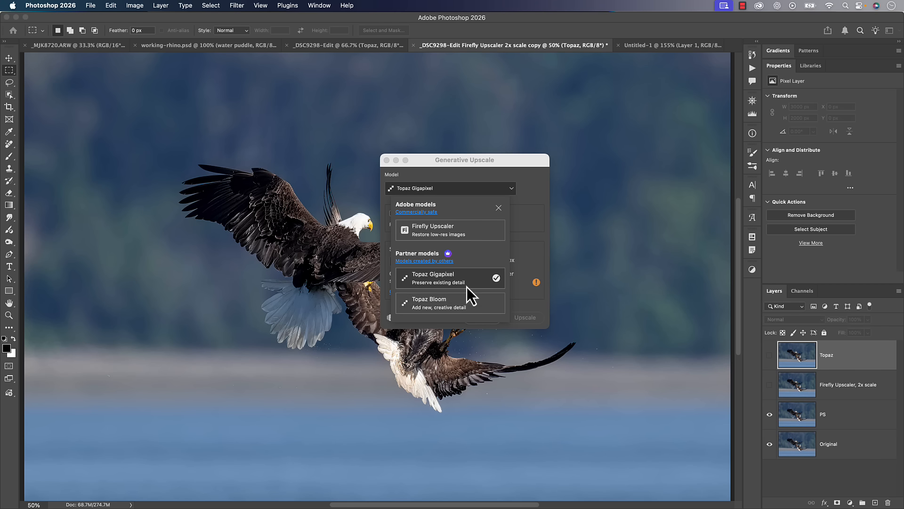
mouse_move(444, 290)
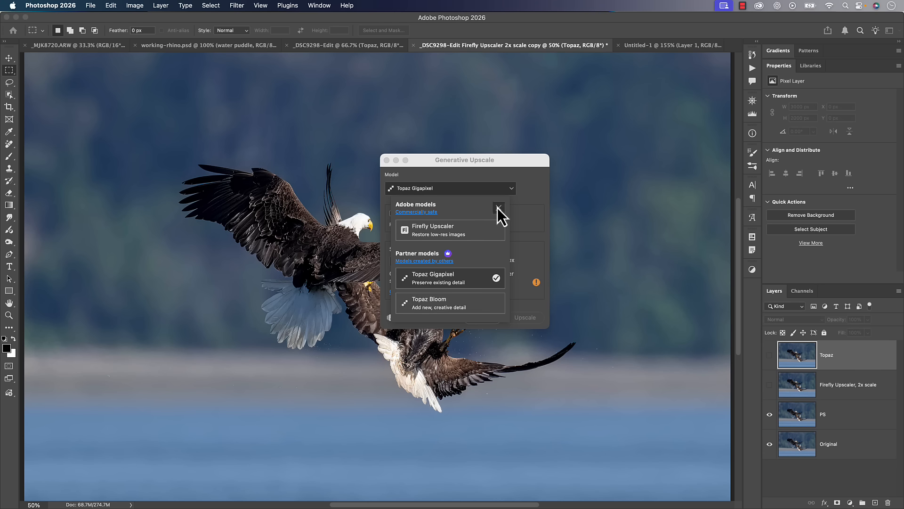
left_click(498, 208)
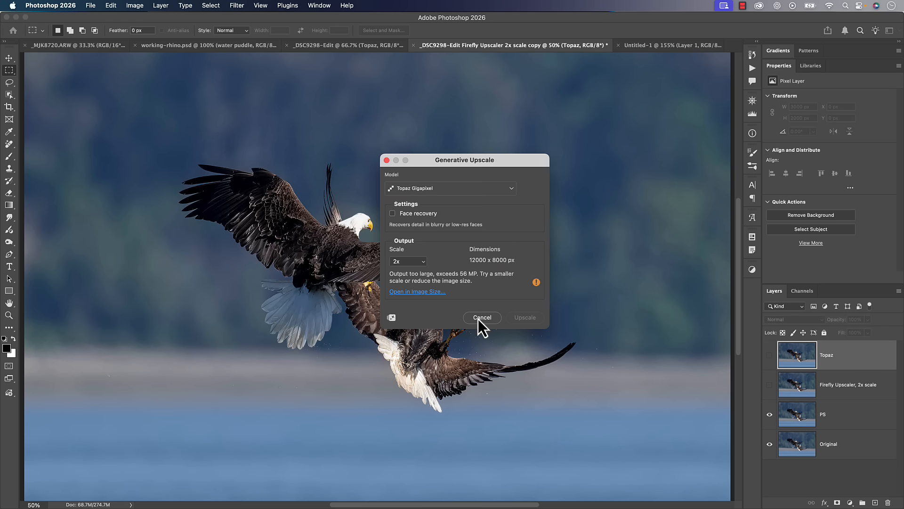
- Cancel Generative Upscale and toggle the Firefly and Topaz eagle layers, ending on Topaz
left_click(482, 317)
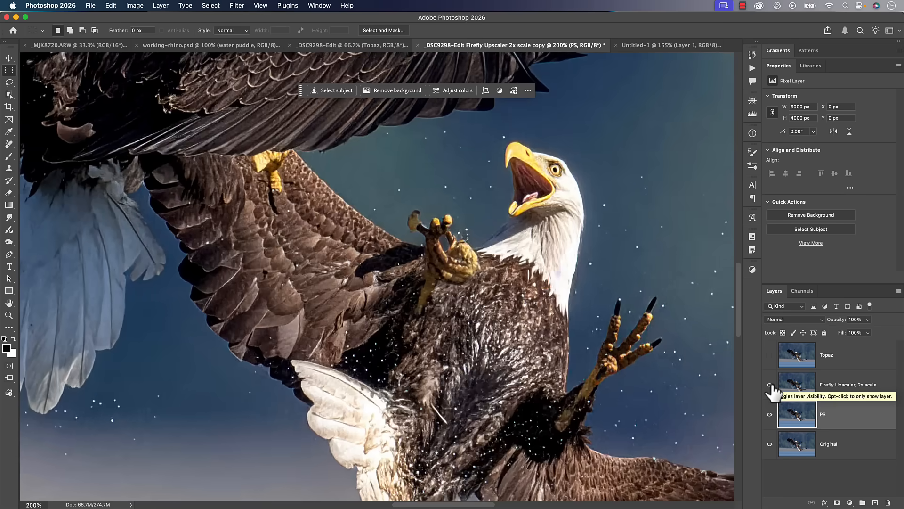
left_click(769, 354)
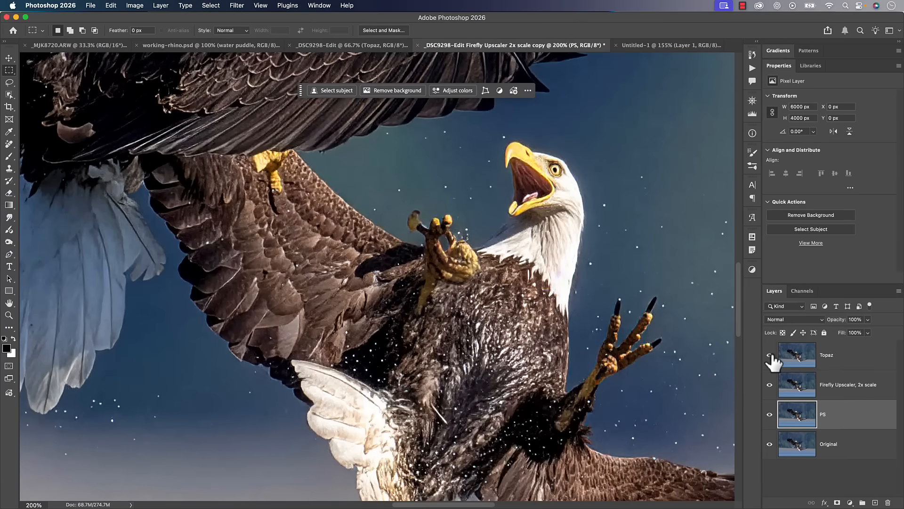
left_click(769, 354)
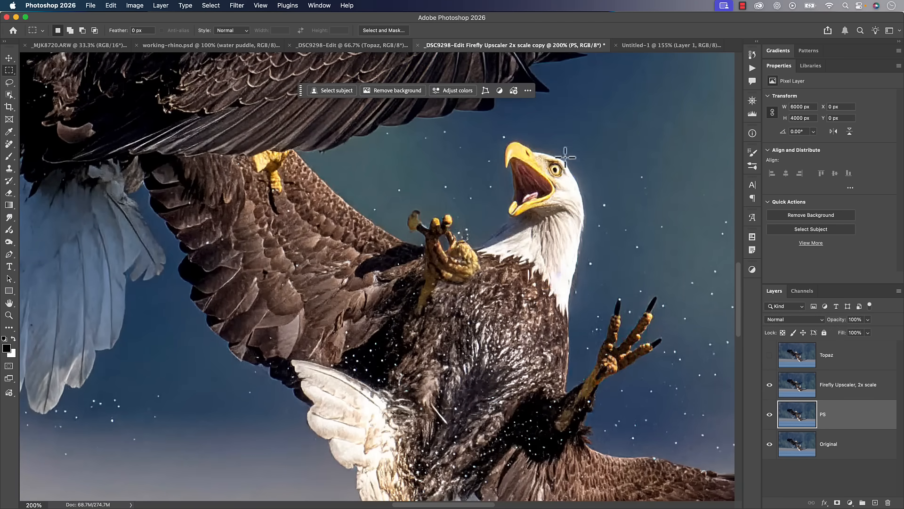
mouse_move(583, 195)
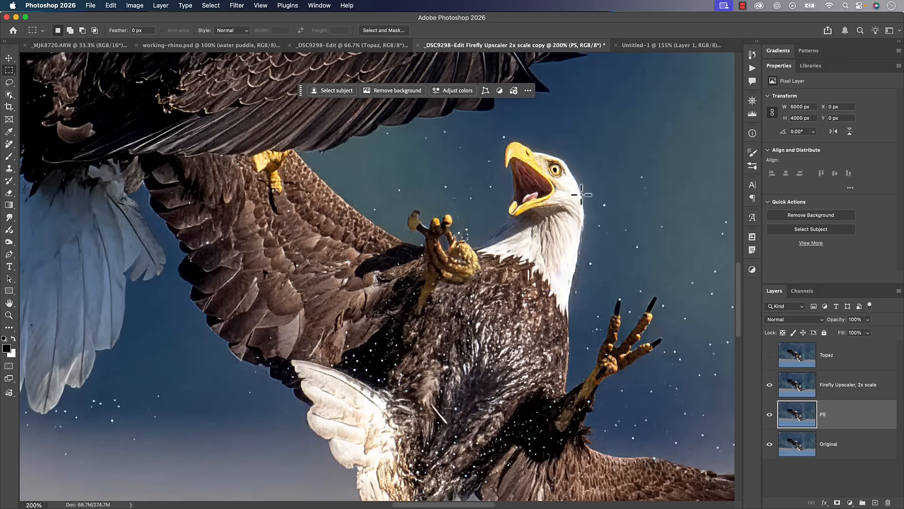
left_click(769, 385)
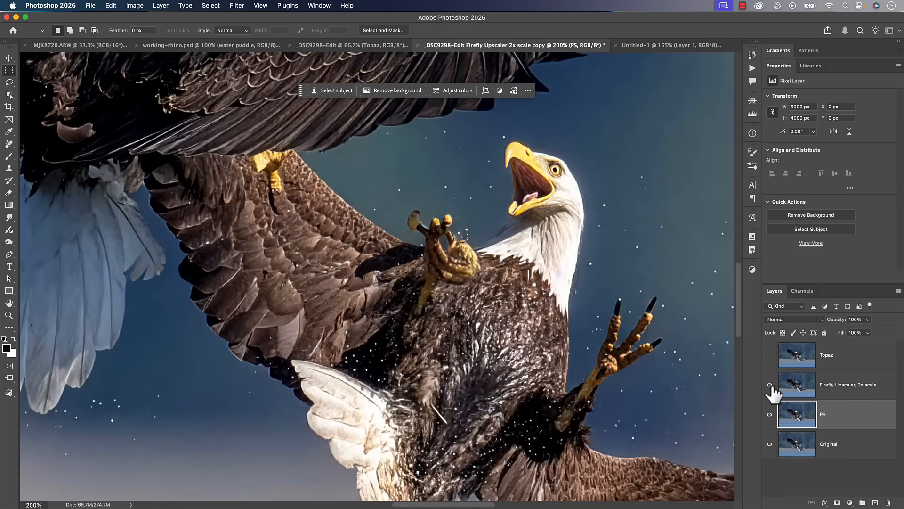
left_click(769, 385)
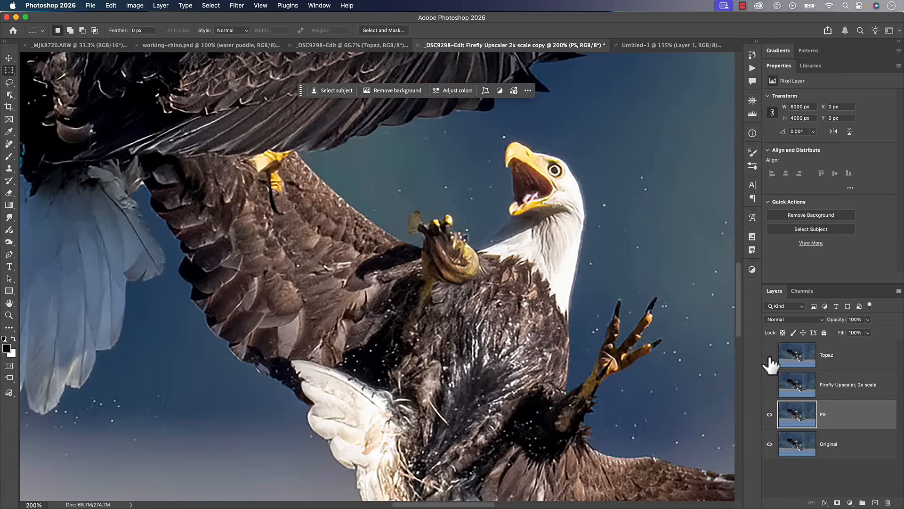
left_click(769, 354)
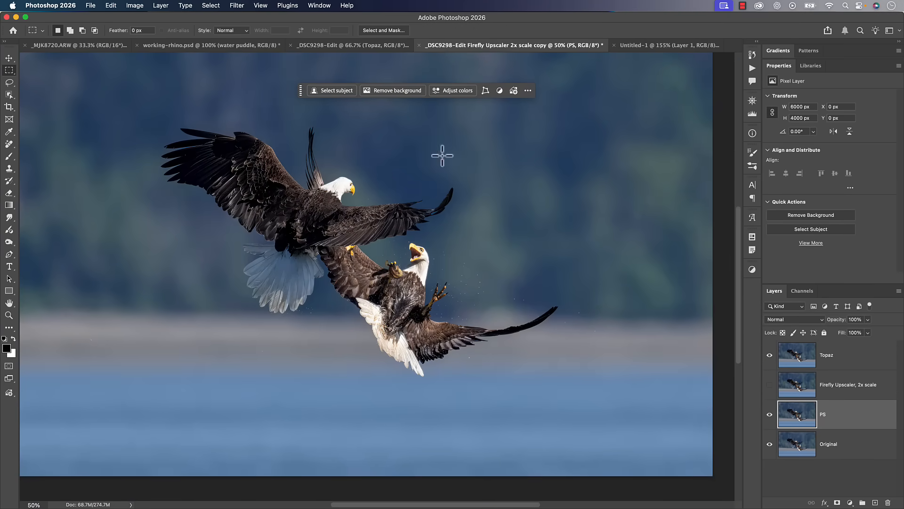
left_click(135, 5)
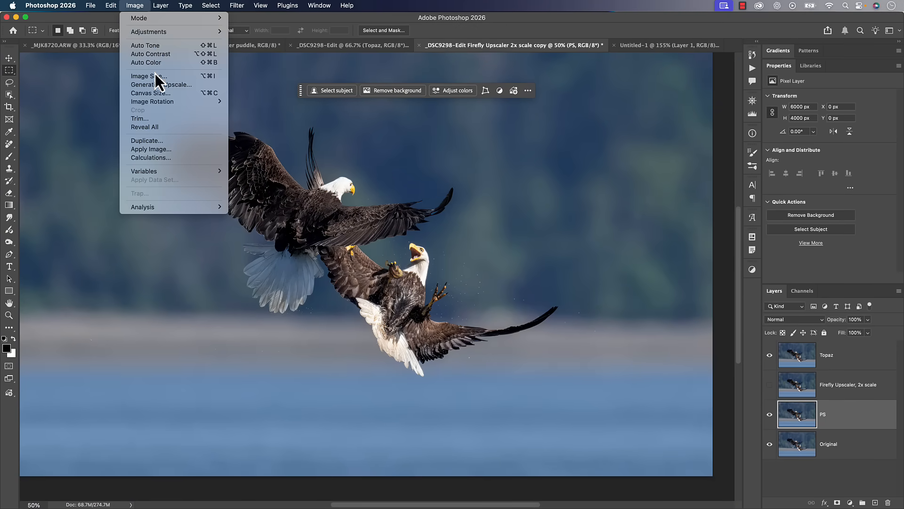
left_click(149, 75)
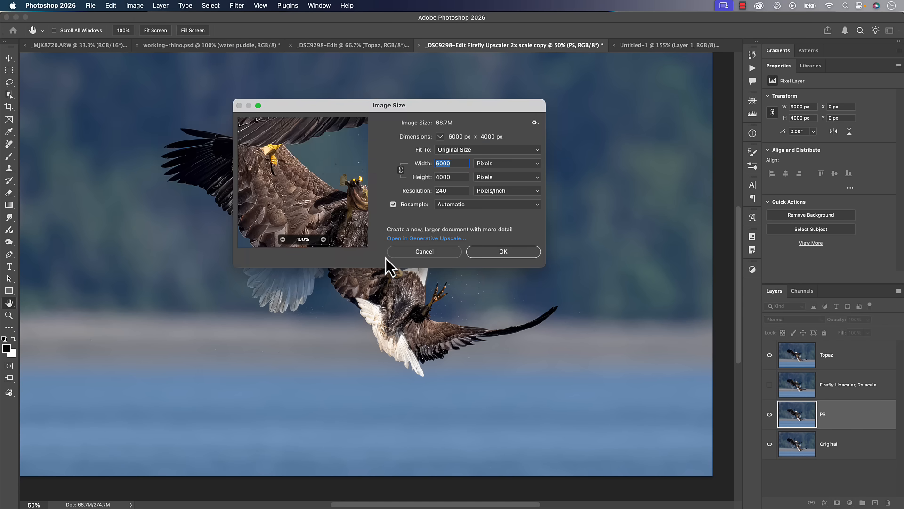
mouse_move(425, 265)
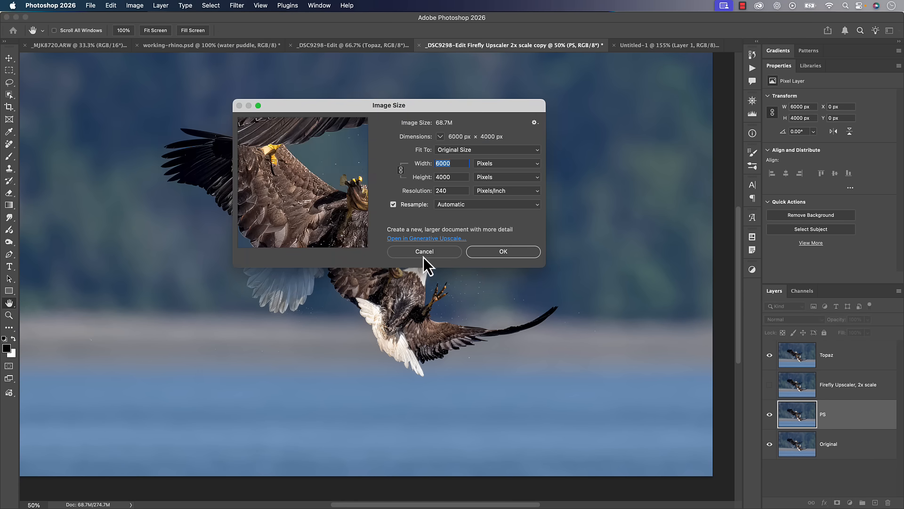
left_click(424, 251)
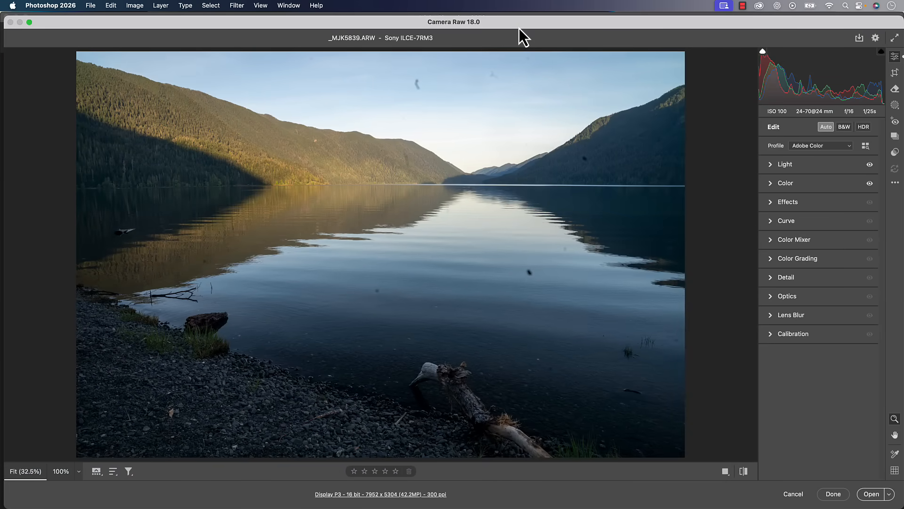
mouse_move(478, 38)
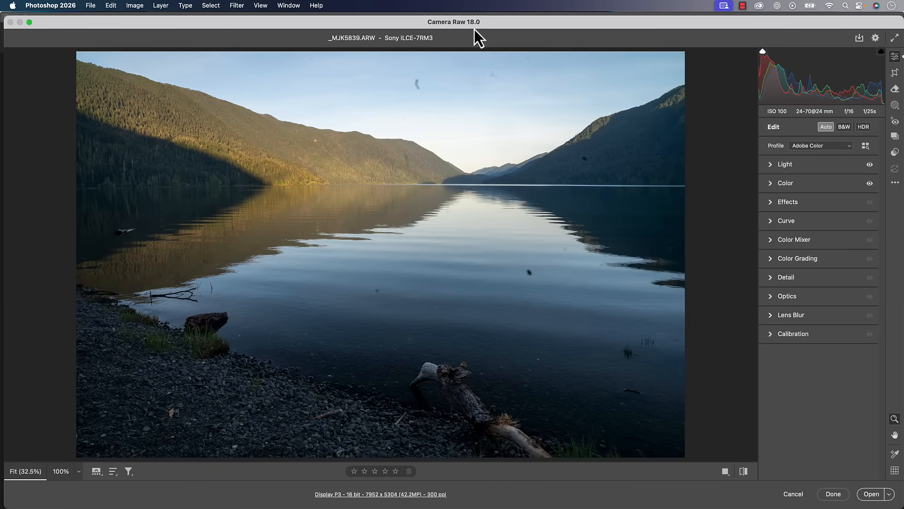
mouse_move(504, 35)
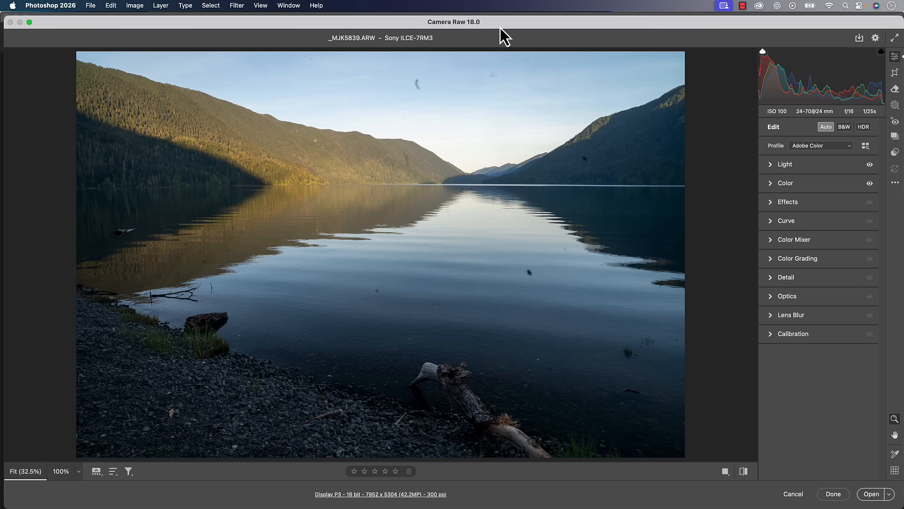
mouse_move(598, 94)
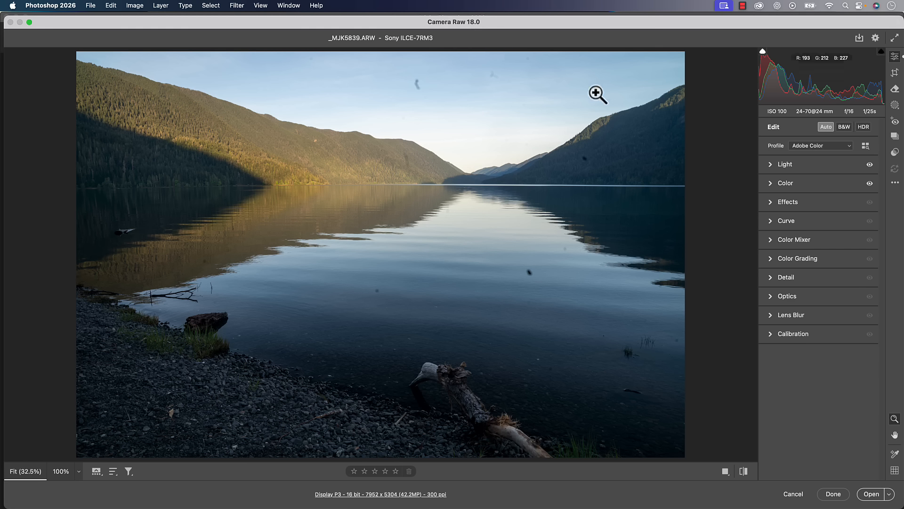
mouse_move(764, 126)
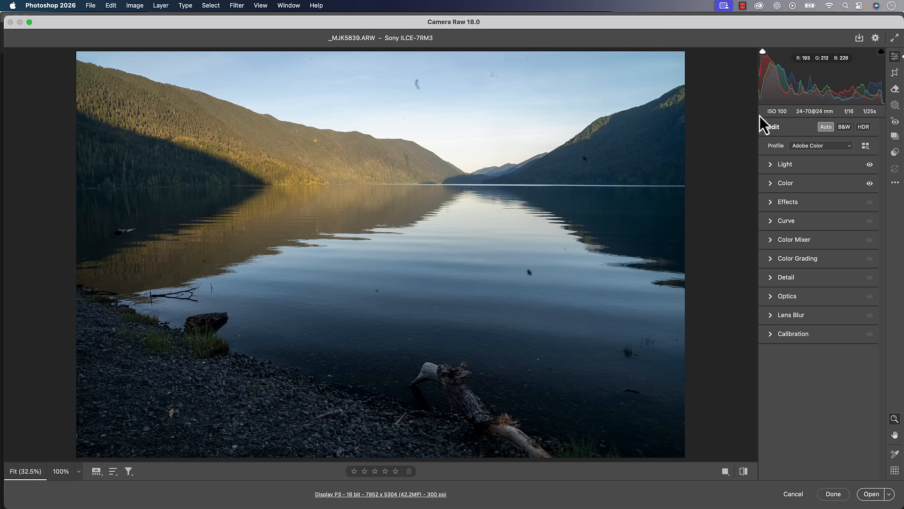
mouse_move(848, 153)
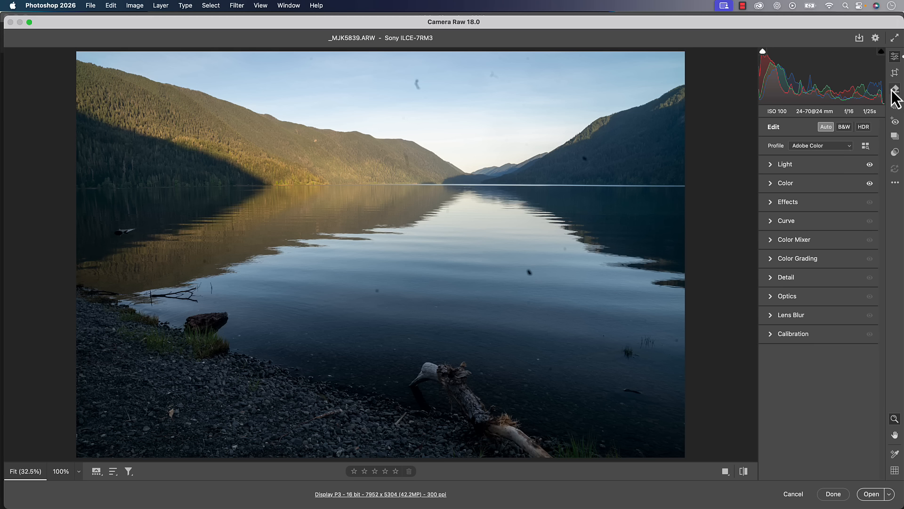
- Apply Distraction Removal > Dust with the Remove tool to the lake photo
left_click(896, 91)
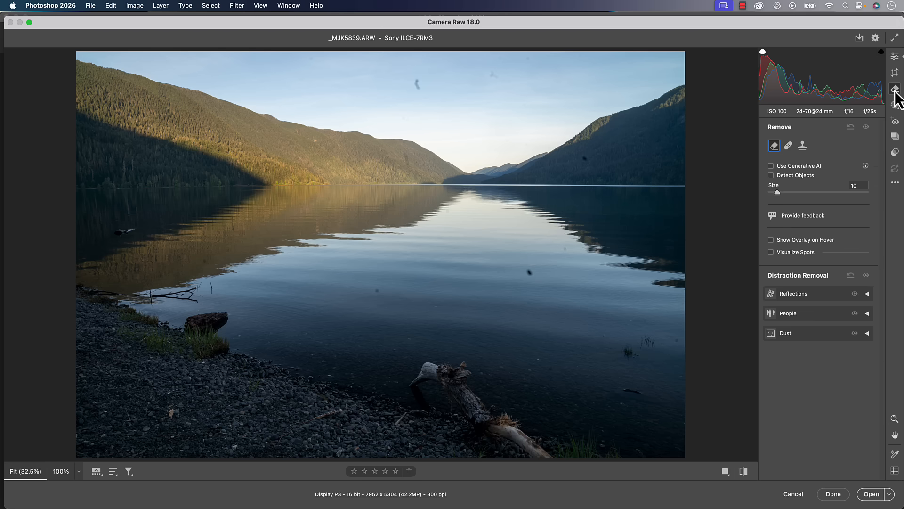
mouse_move(874, 342)
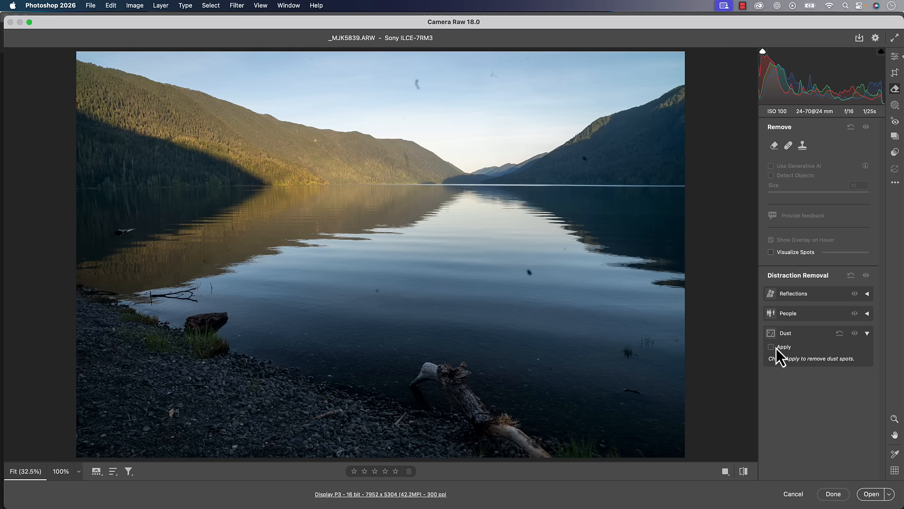
left_click(771, 347)
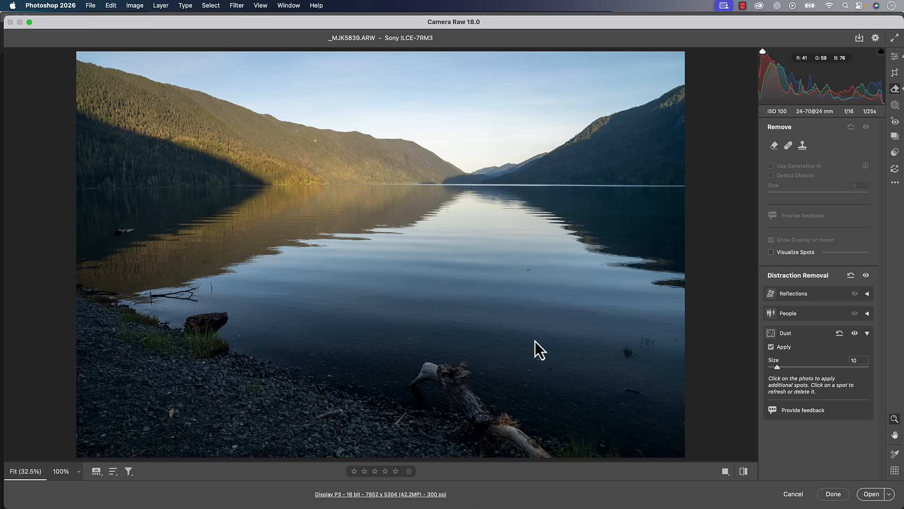
mouse_move(830, 300)
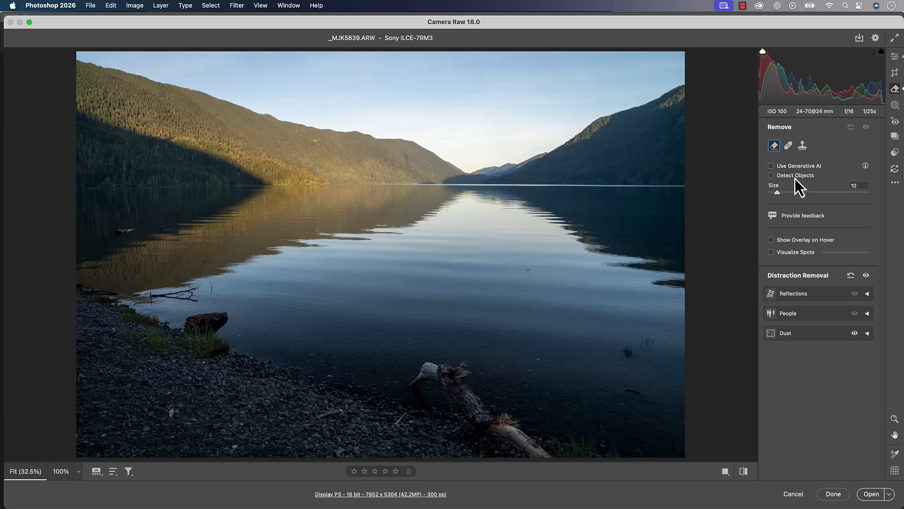
mouse_move(771, 175)
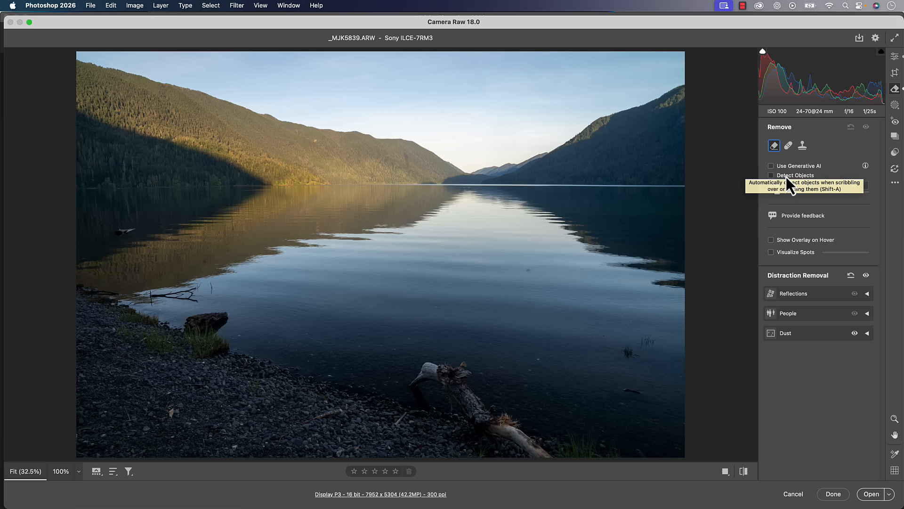
- Turn on Detect Objects and brush over the driftwood log to select it
left_click(771, 176)
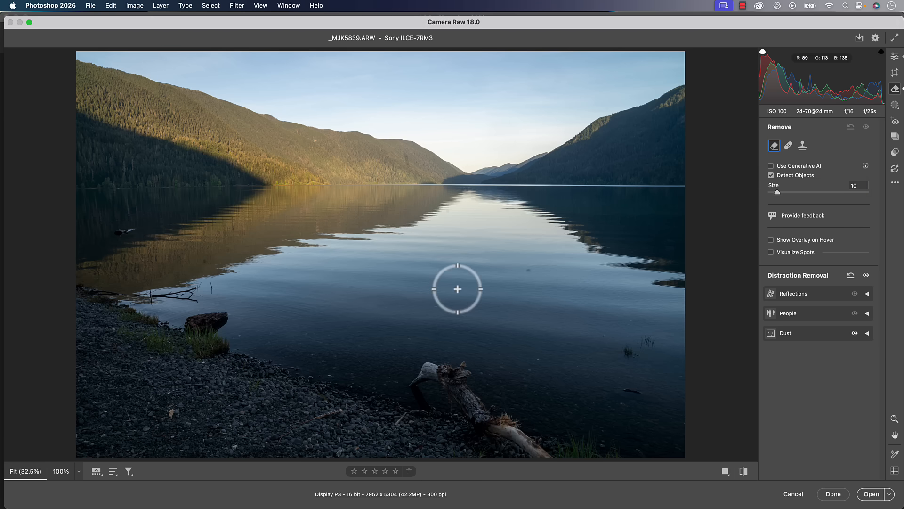
mouse_move(457, 193)
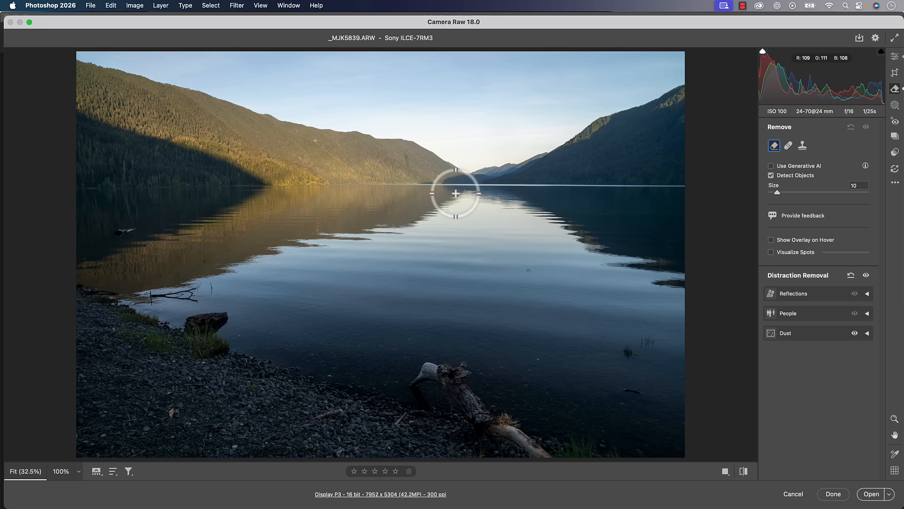
left_click_drag(455, 193, 533, 452)
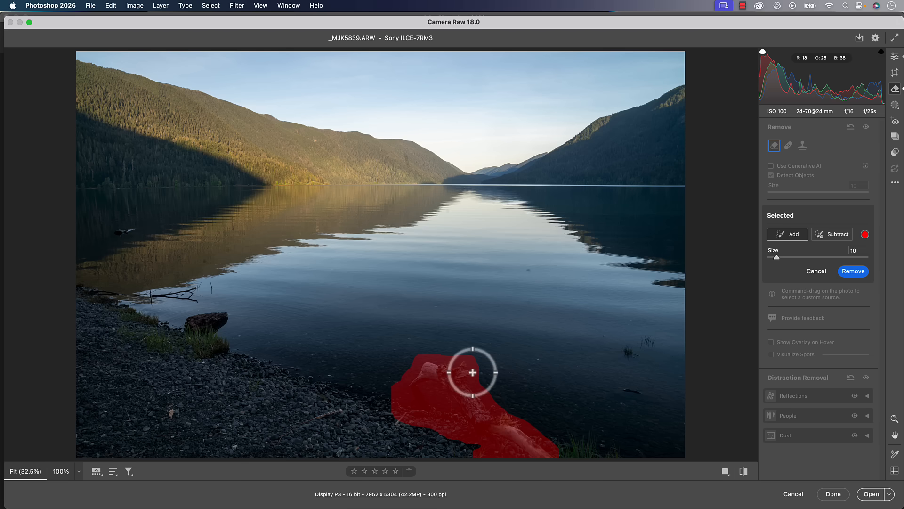
mouse_move(816, 271)
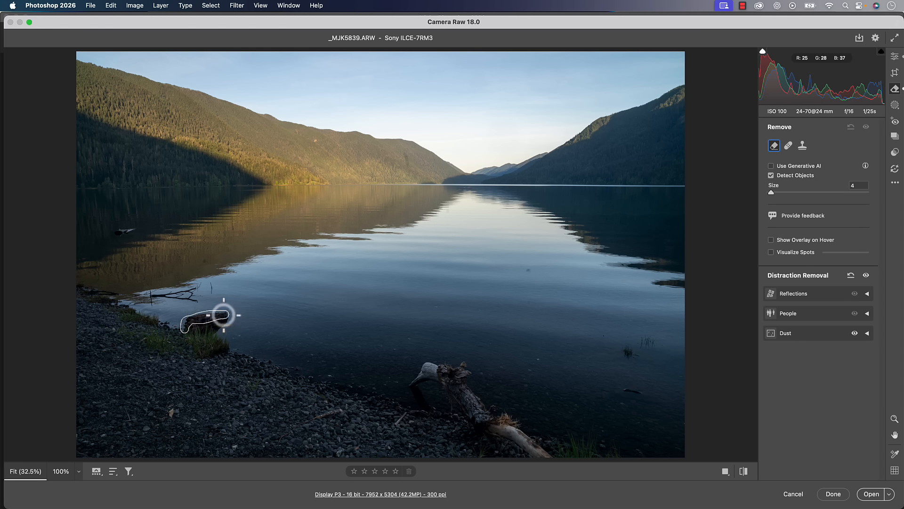
- Brush over the dark rock on the left shoreline, discard that selection, and brush it again
left_click_drag(224, 315, 185, 329)
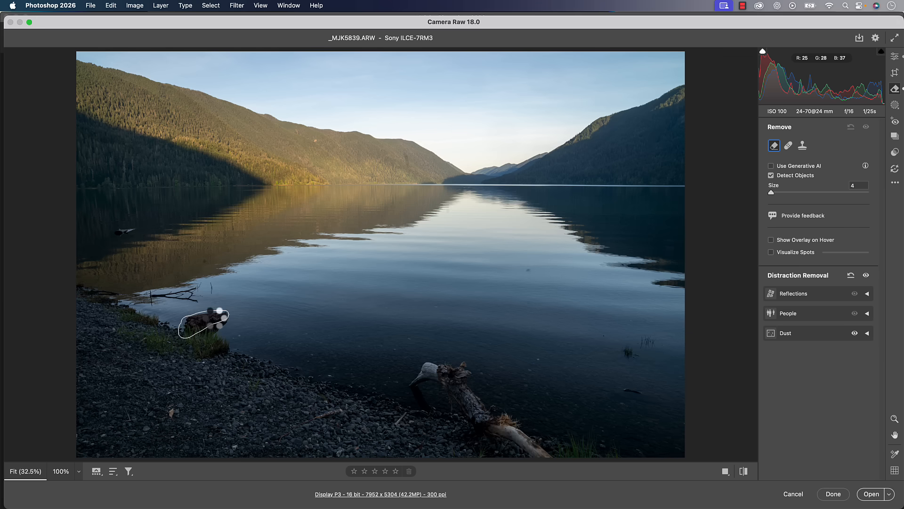
left_click(205, 320)
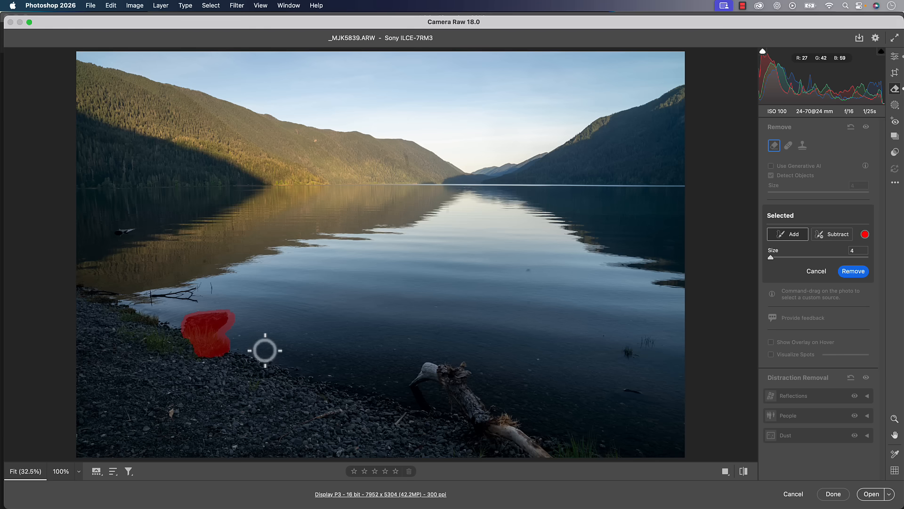
mouse_move(817, 272)
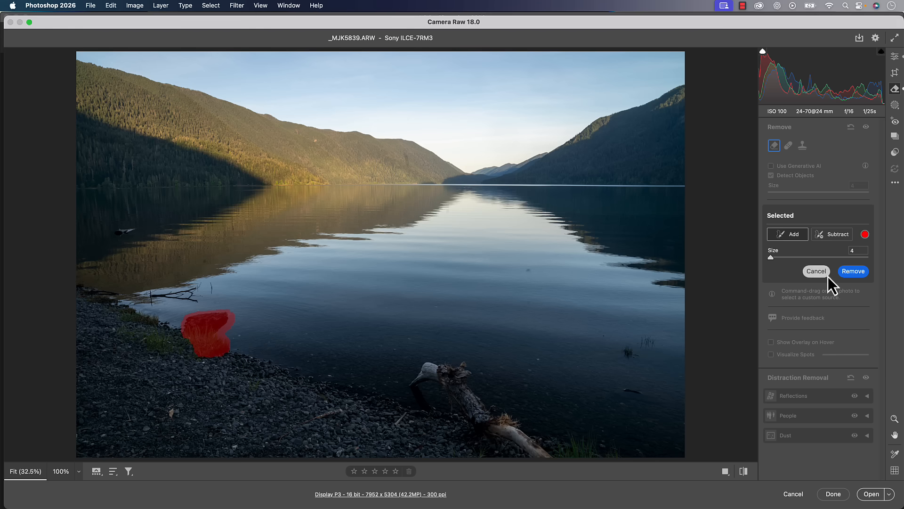
left_click(853, 271)
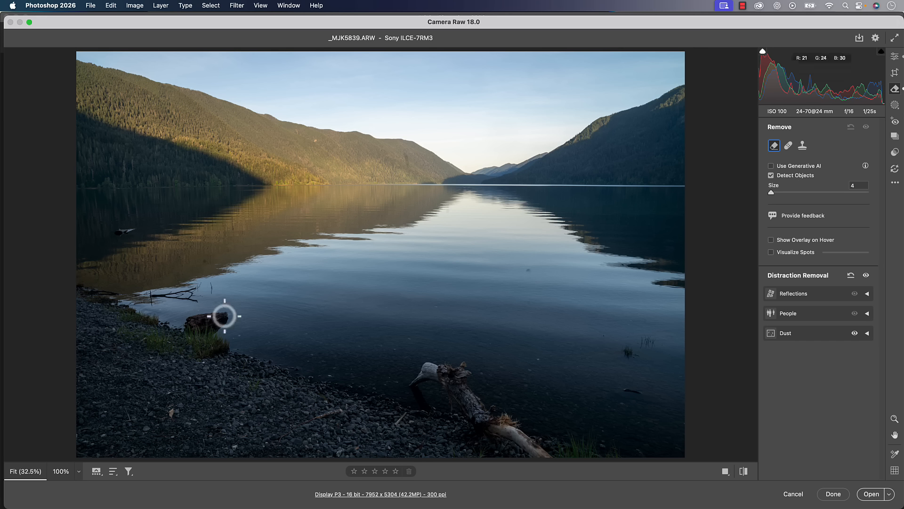
left_click_drag(224, 316, 191, 323)
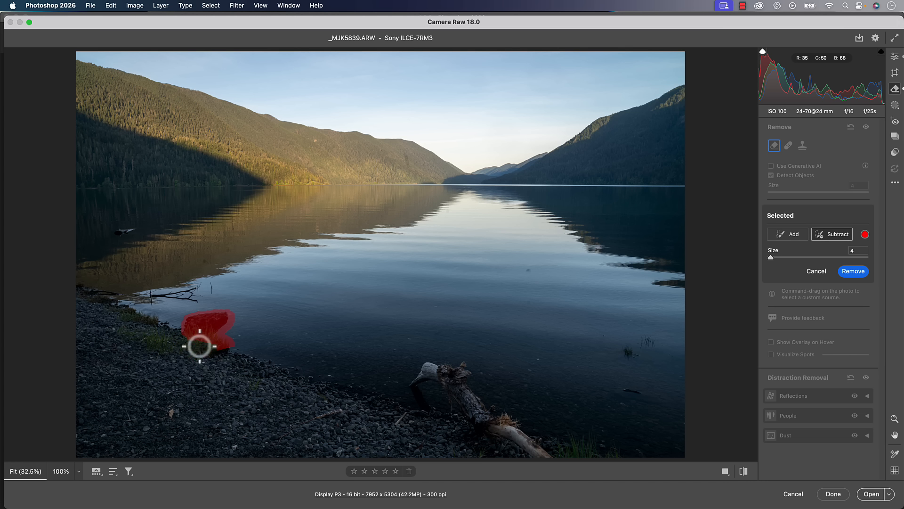
- Subtract along the lower edge of the rock's removal mask
left_click_drag(201, 346, 222, 340)
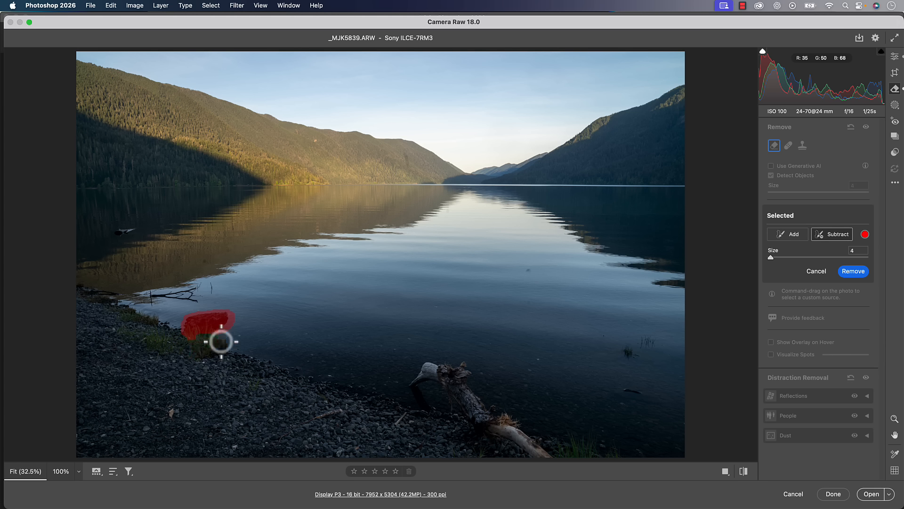
mouse_move(612, 305)
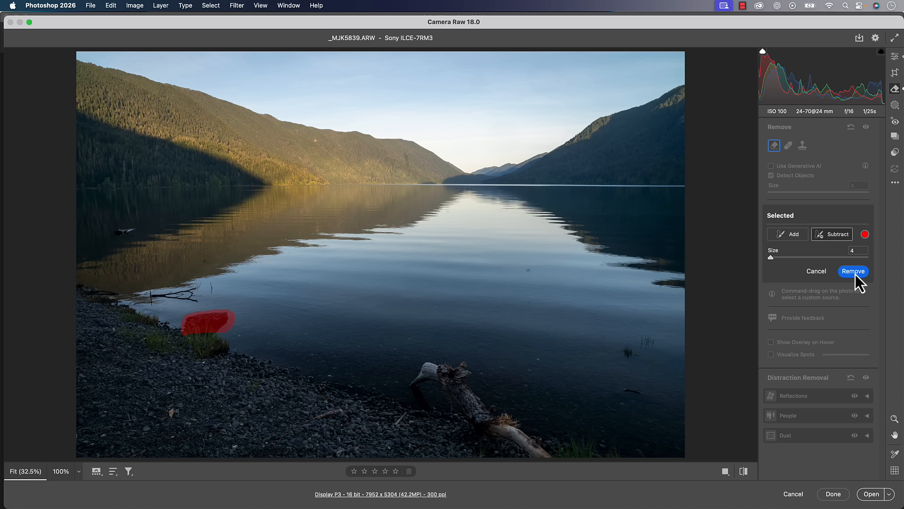
mouse_move(853, 272)
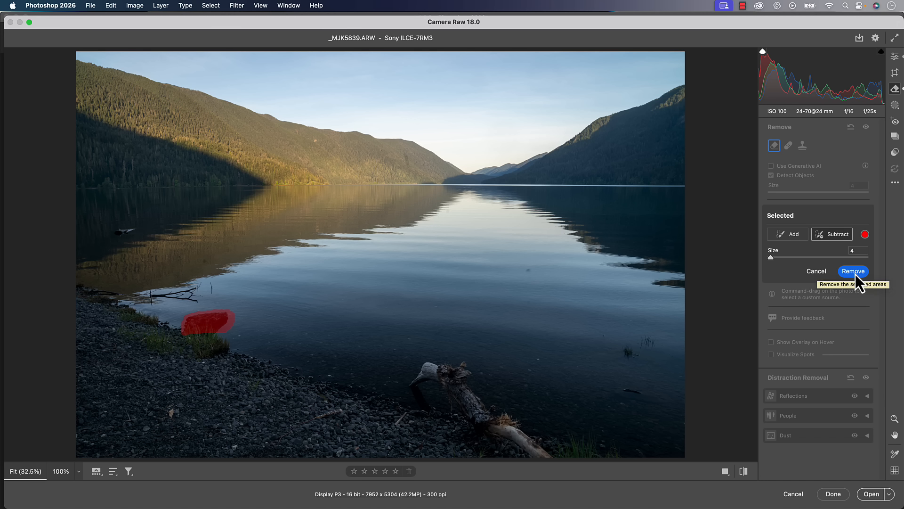